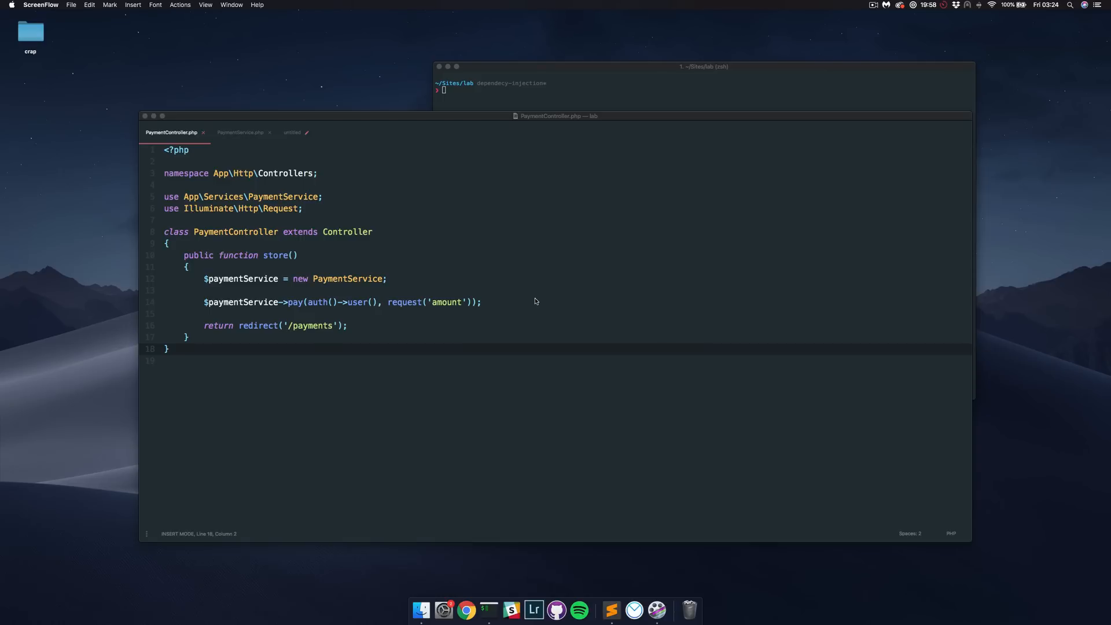
- Open PaymentService.php and highlight the pay method's payment-creation and gateway-charging lines
{"action": "left_click", "coordinate": [482, 354]}
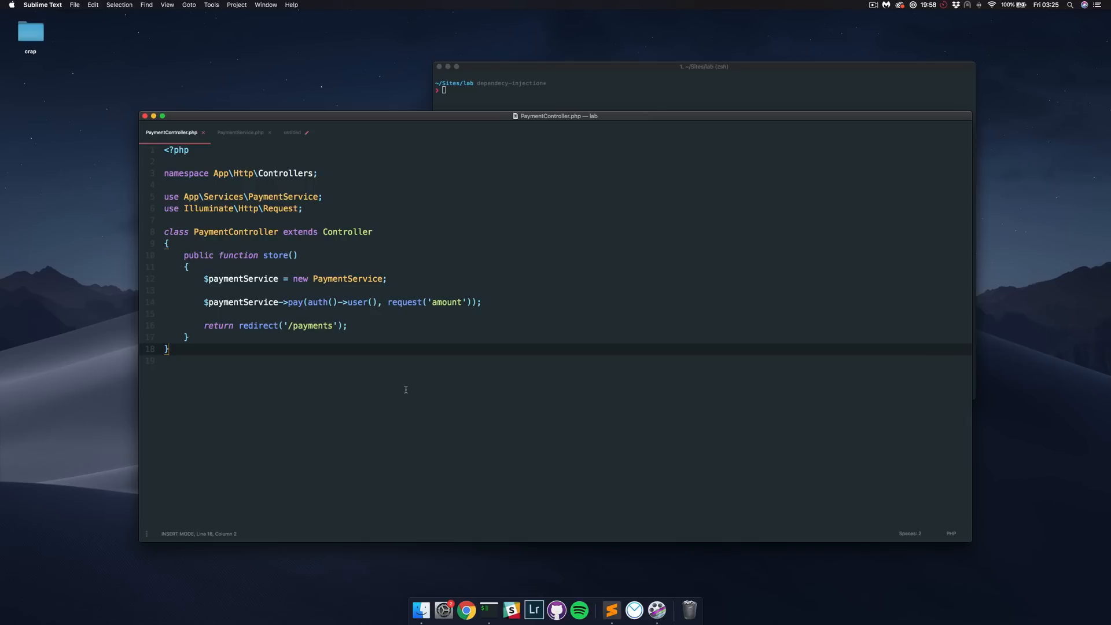
{"action": "mouse_move", "coordinate": [409, 385]}
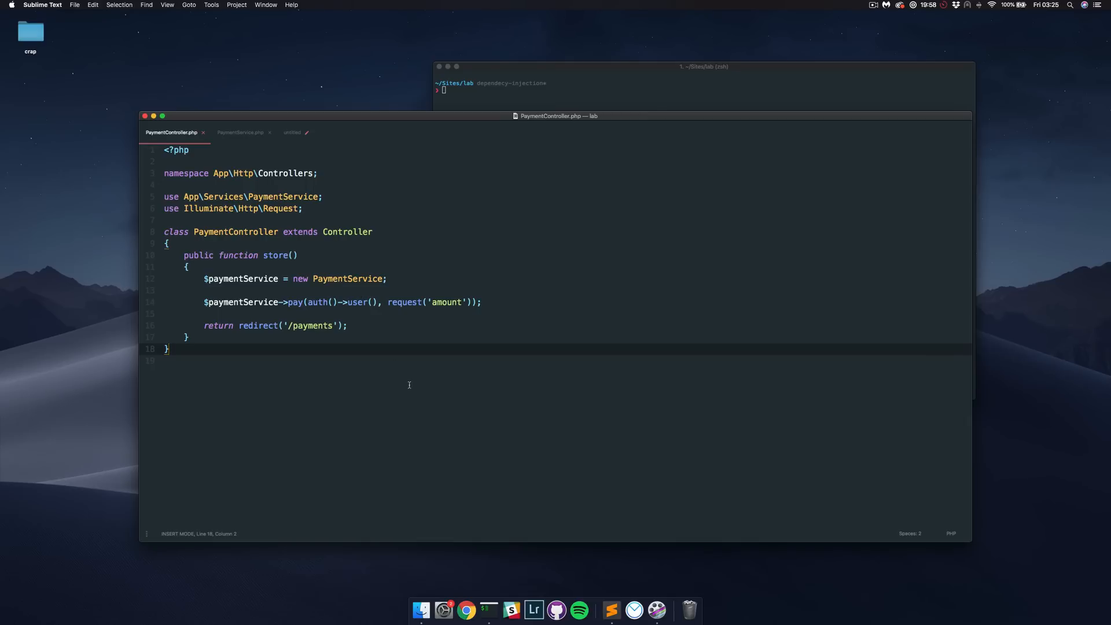
{"action": "mouse_move", "coordinate": [278, 256]}
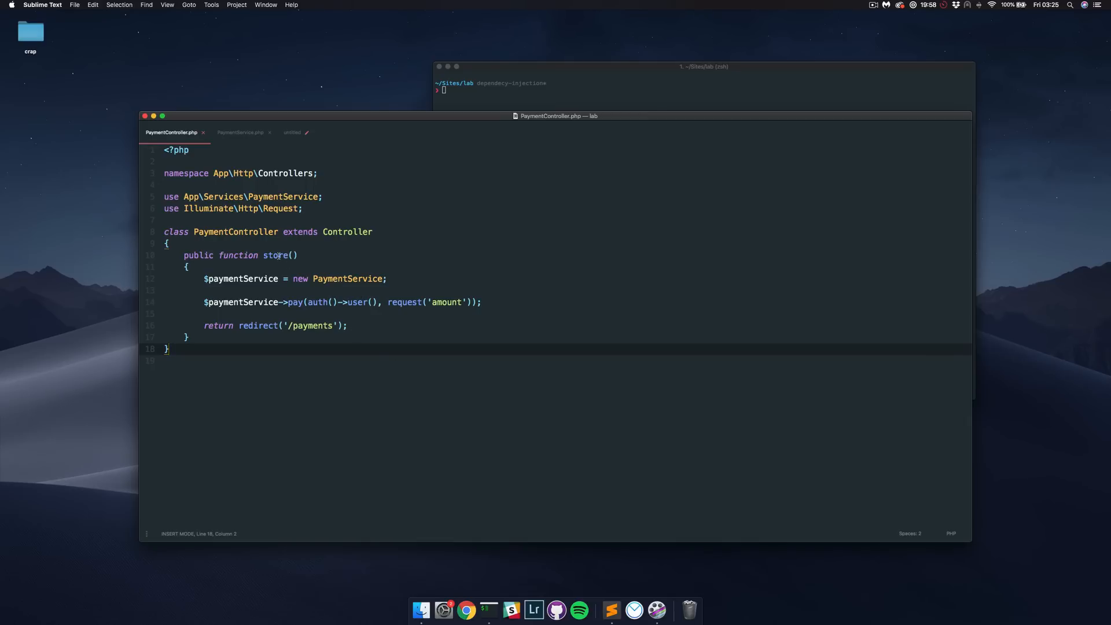
{"action": "mouse_move", "coordinate": [365, 250]}
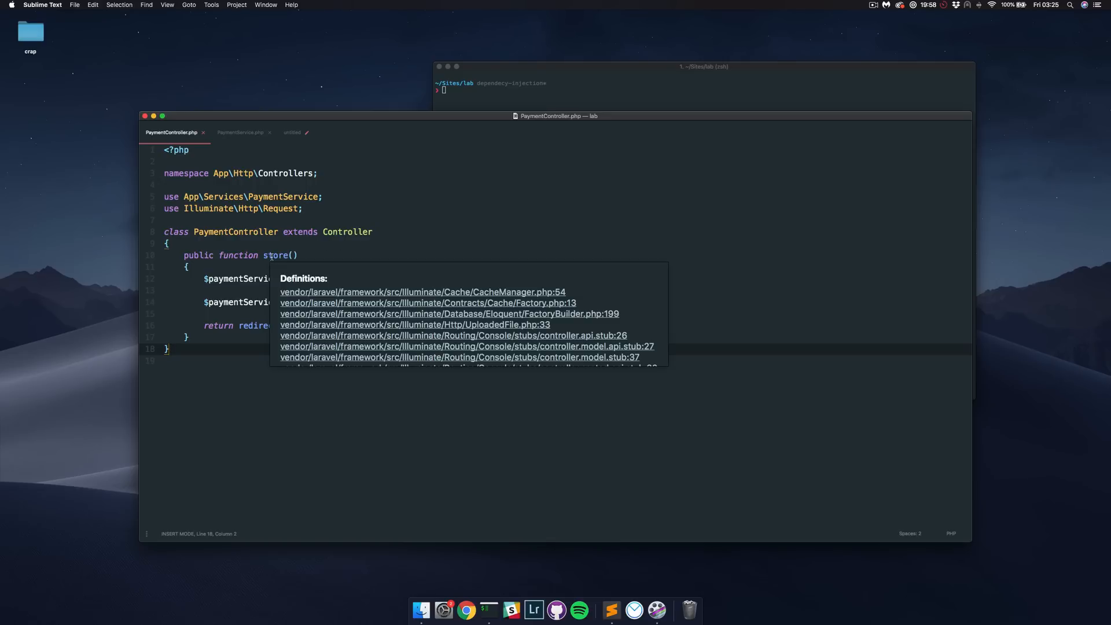
{"action": "key", "text": "escape"}
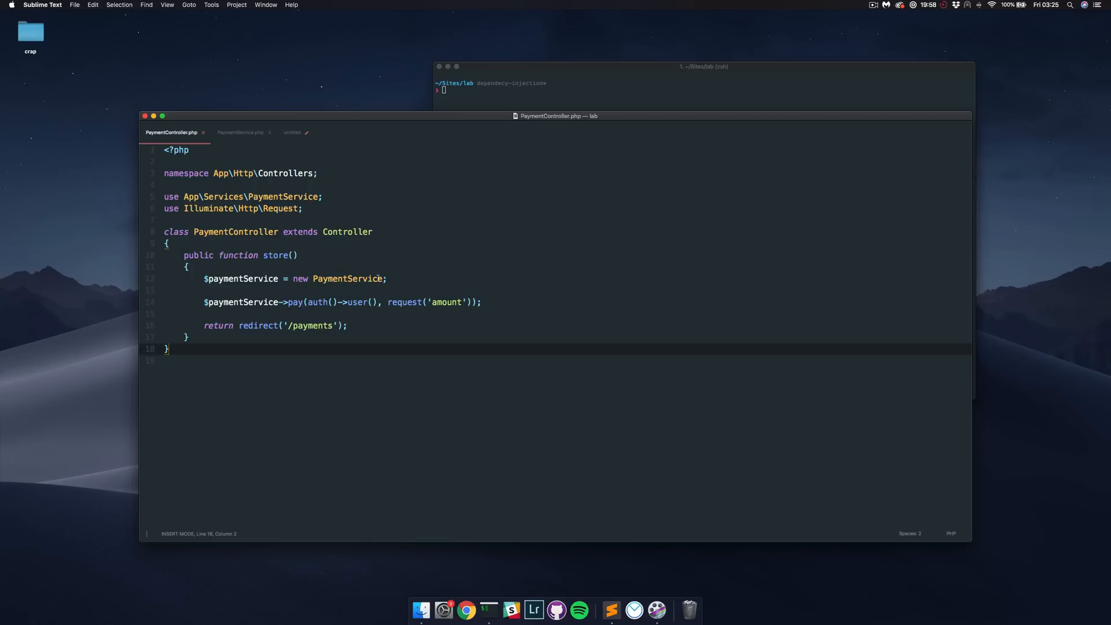
{"action": "left_click", "coordinate": [240, 132]}
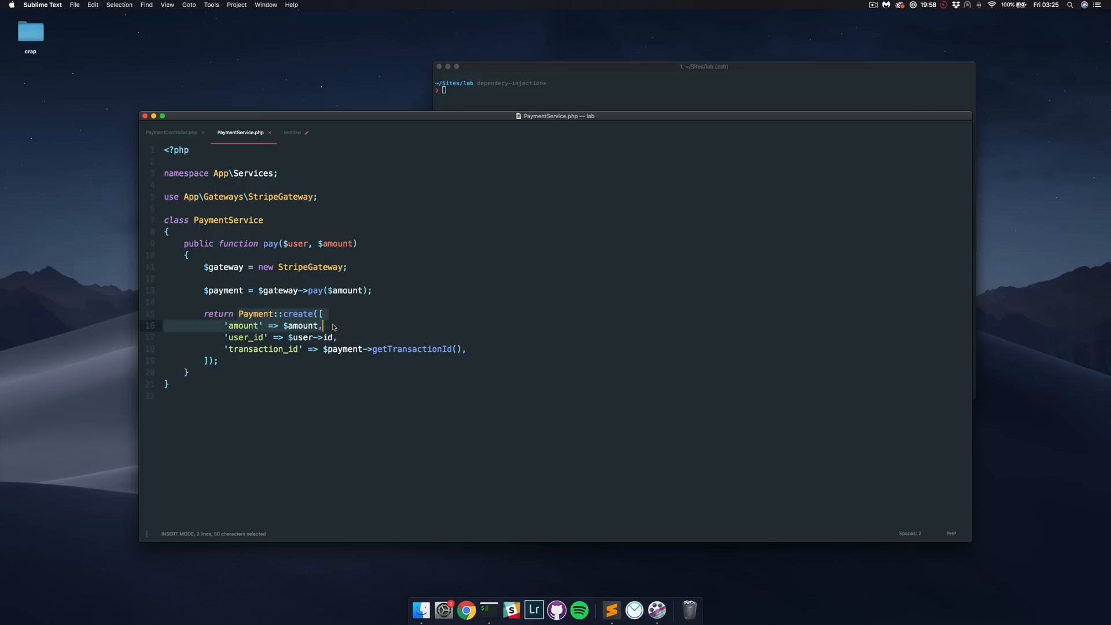
{"action": "left_click", "coordinate": [341, 244]}
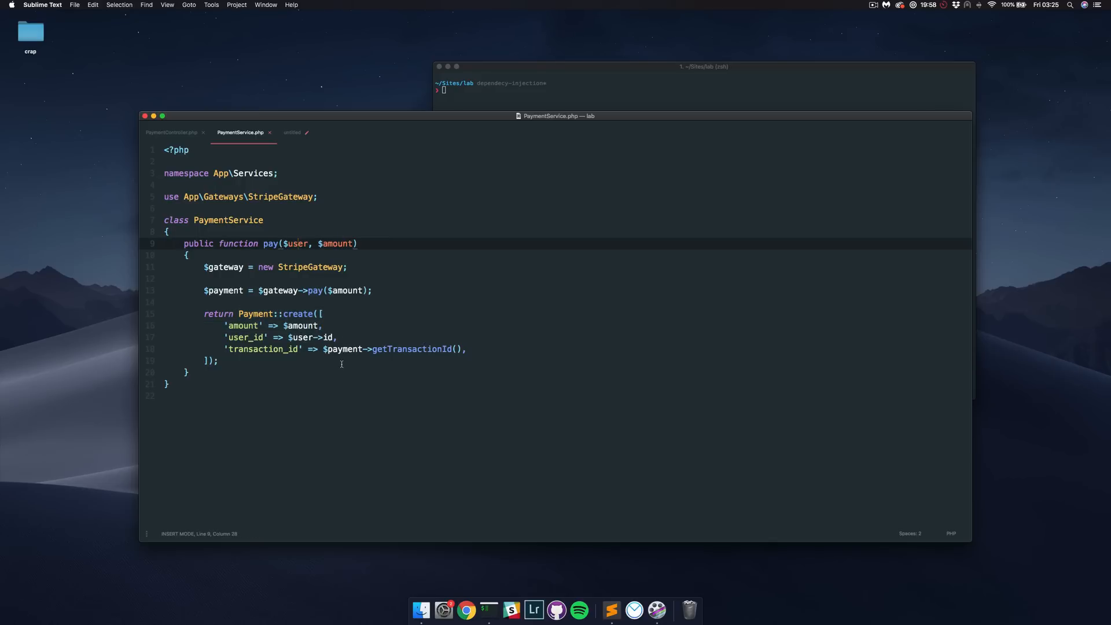
{"action": "mouse_move", "coordinate": [425, 361]}
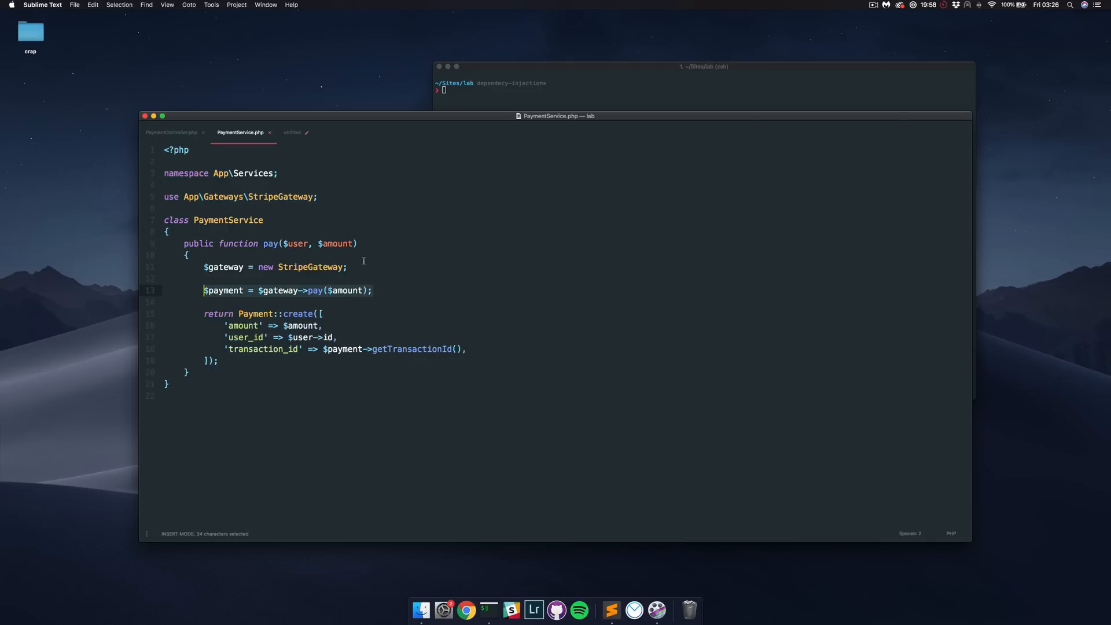
{"action": "left_click", "coordinate": [374, 290]}
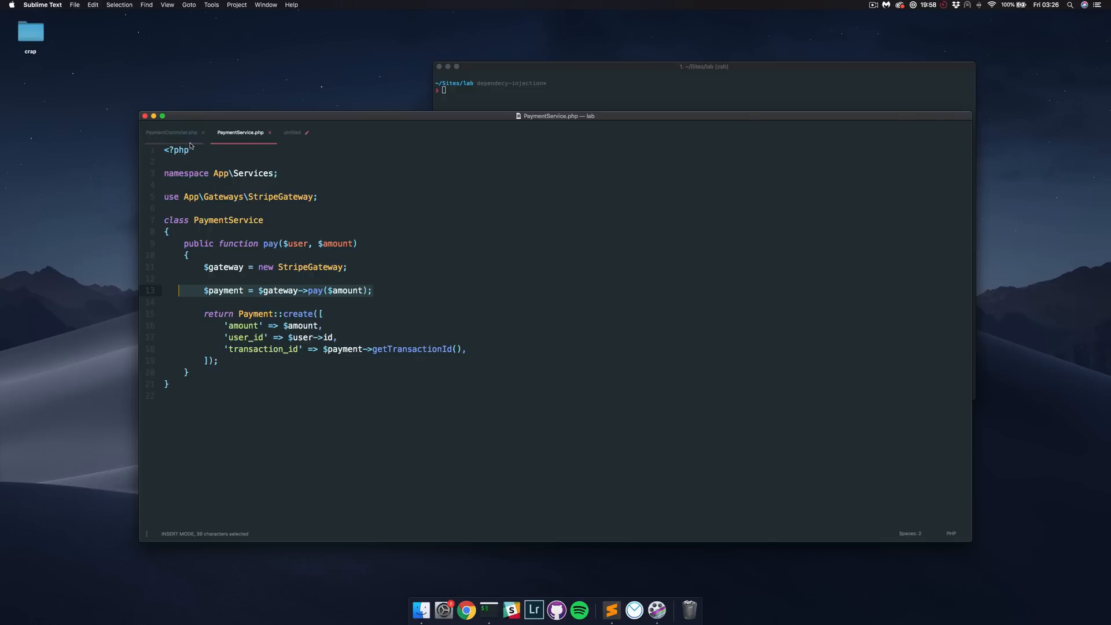
- Switch back to the PaymentController.php tab showing the store method
{"action": "left_click", "coordinate": [171, 132]}
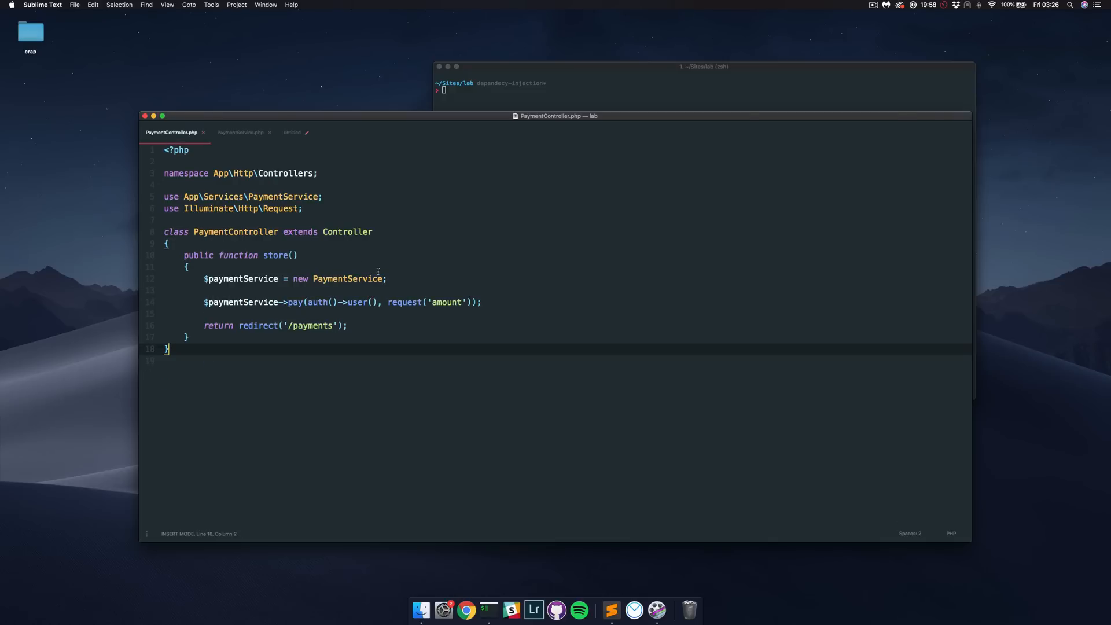
{"action": "mouse_move", "coordinate": [410, 339]}
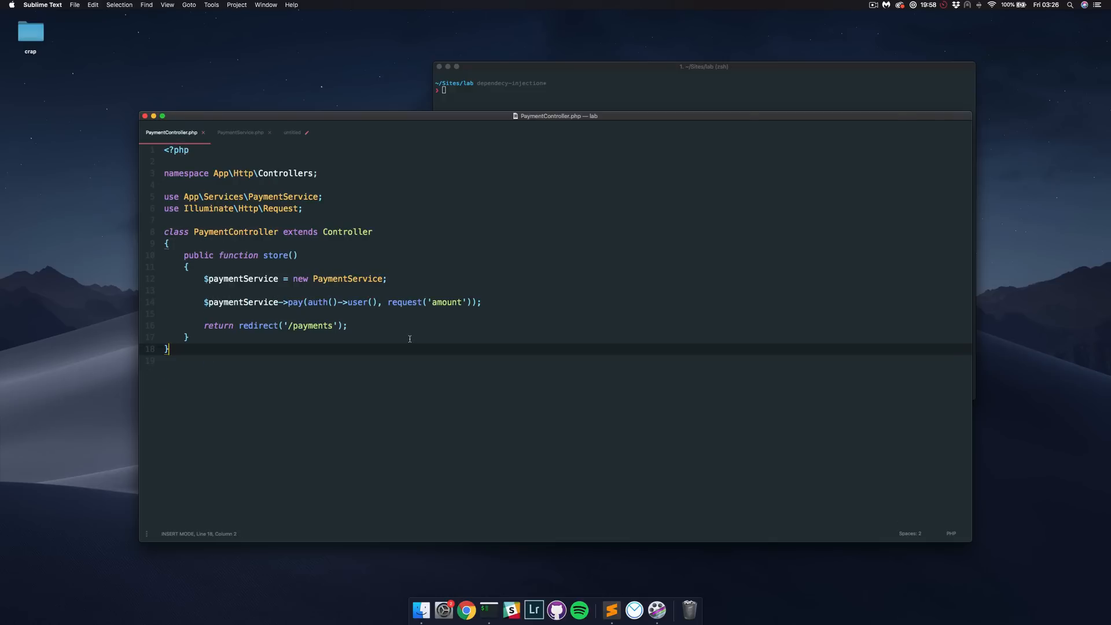
{"action": "mouse_move", "coordinate": [419, 338]}
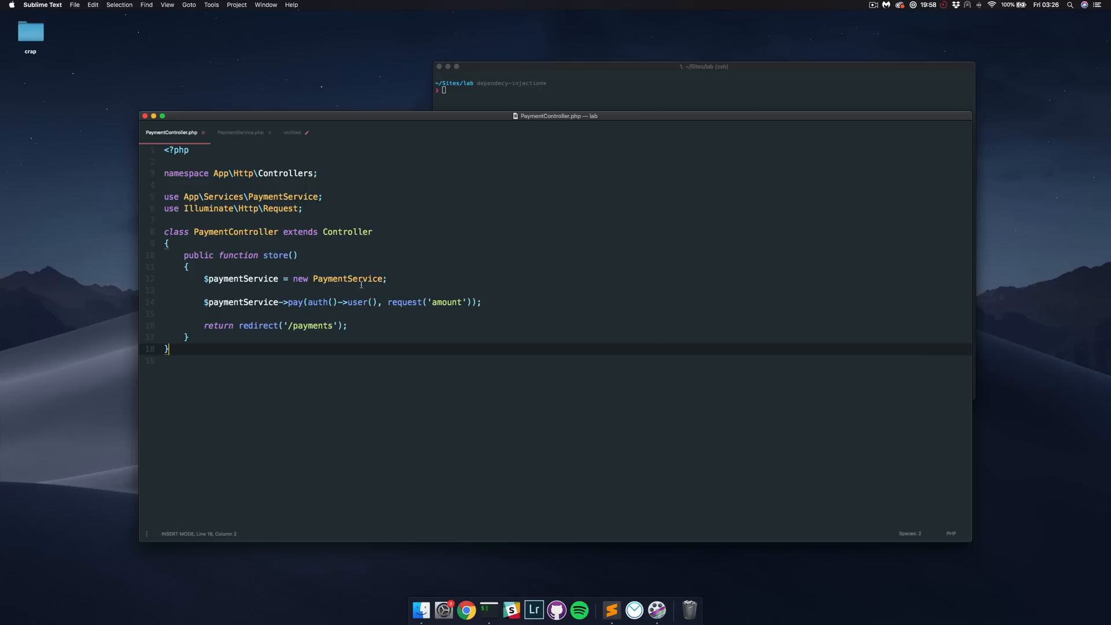
{"action": "mouse_move", "coordinate": [392, 285]}
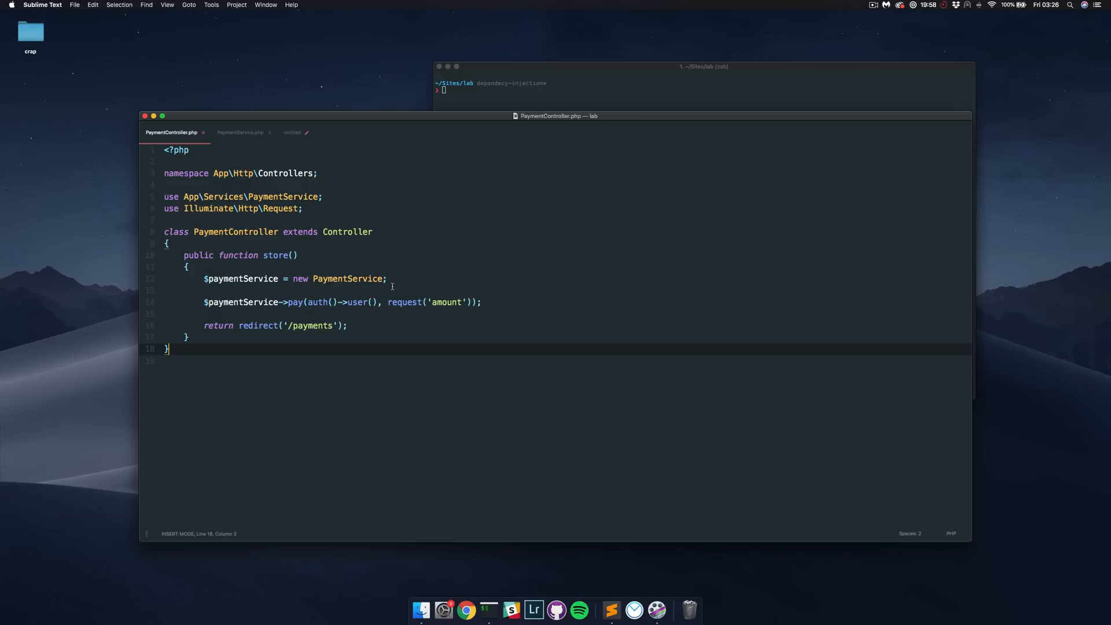
{"action": "mouse_move", "coordinate": [360, 284]}
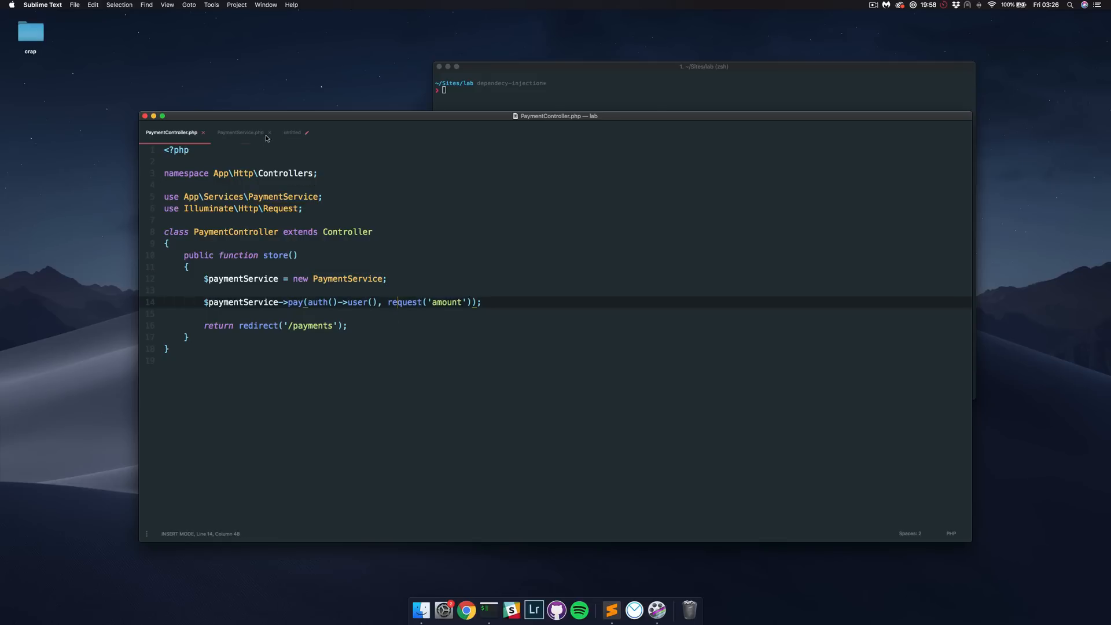
- Reopen PaymentService.php and highlight 'new StripeGateway' on line 11 of pay
{"action": "left_click", "coordinate": [240, 132]}
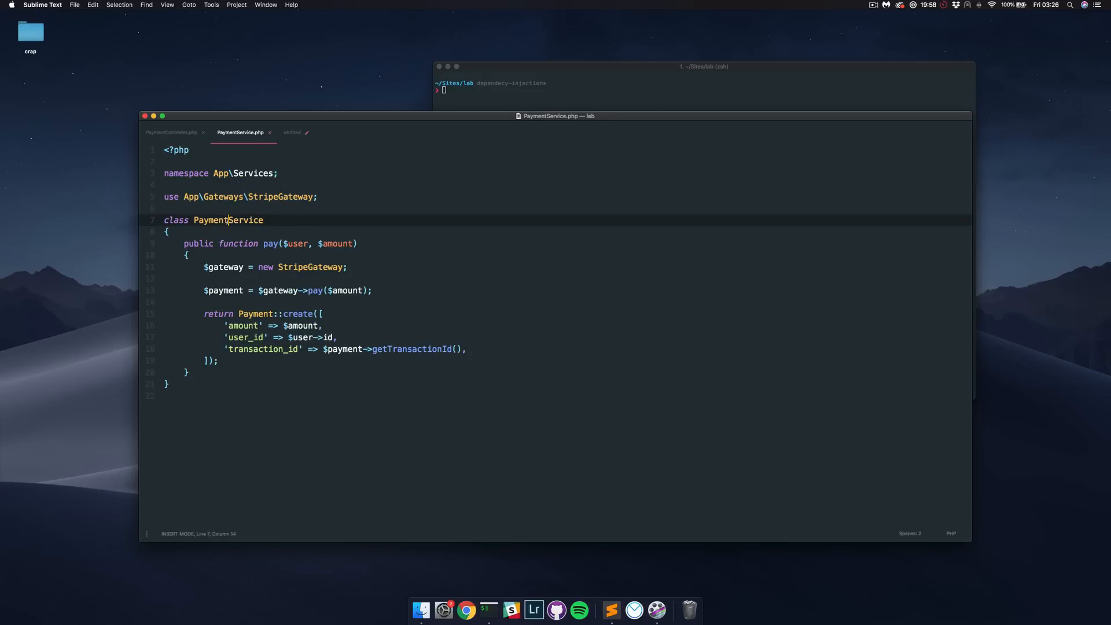
{"action": "double_click", "coordinate": [228, 220]}
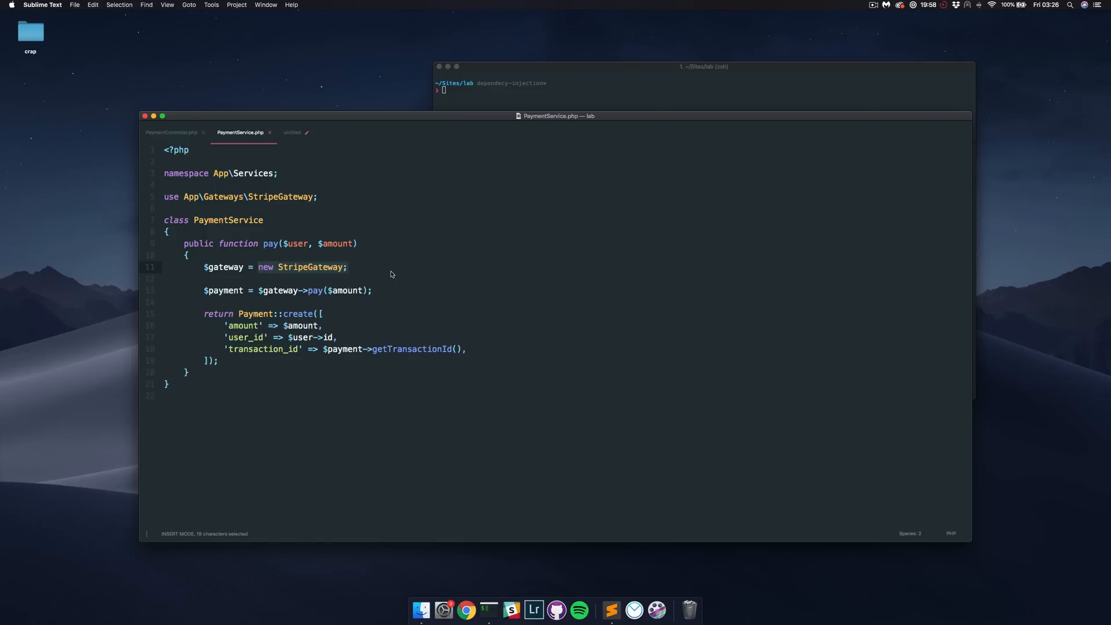
{"action": "left_click", "coordinate": [347, 267]}
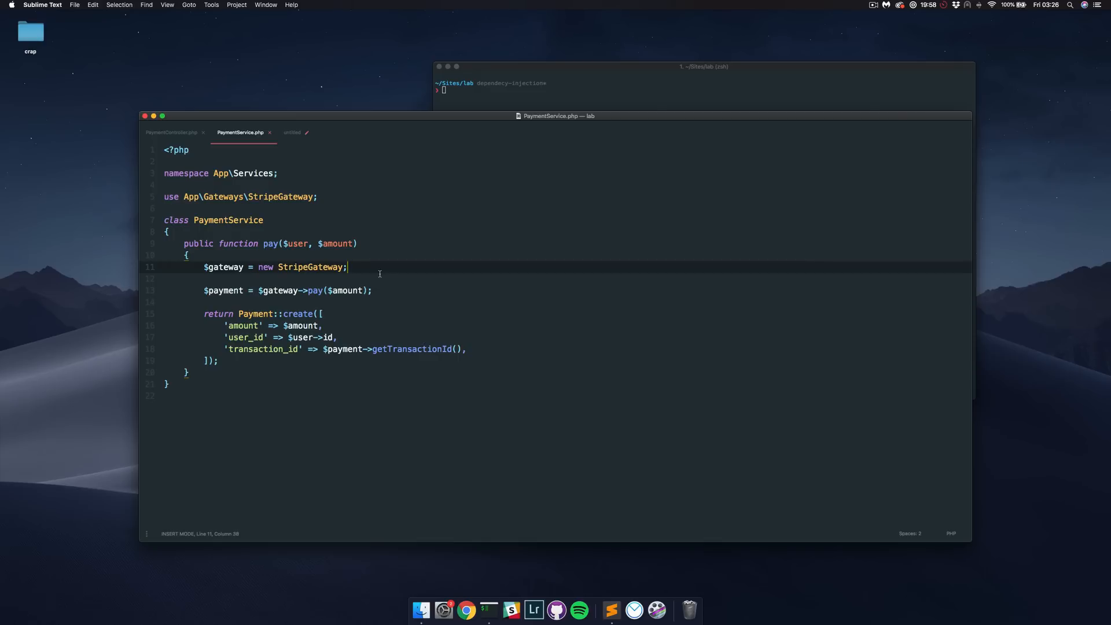
{"action": "mouse_move", "coordinate": [350, 217]}
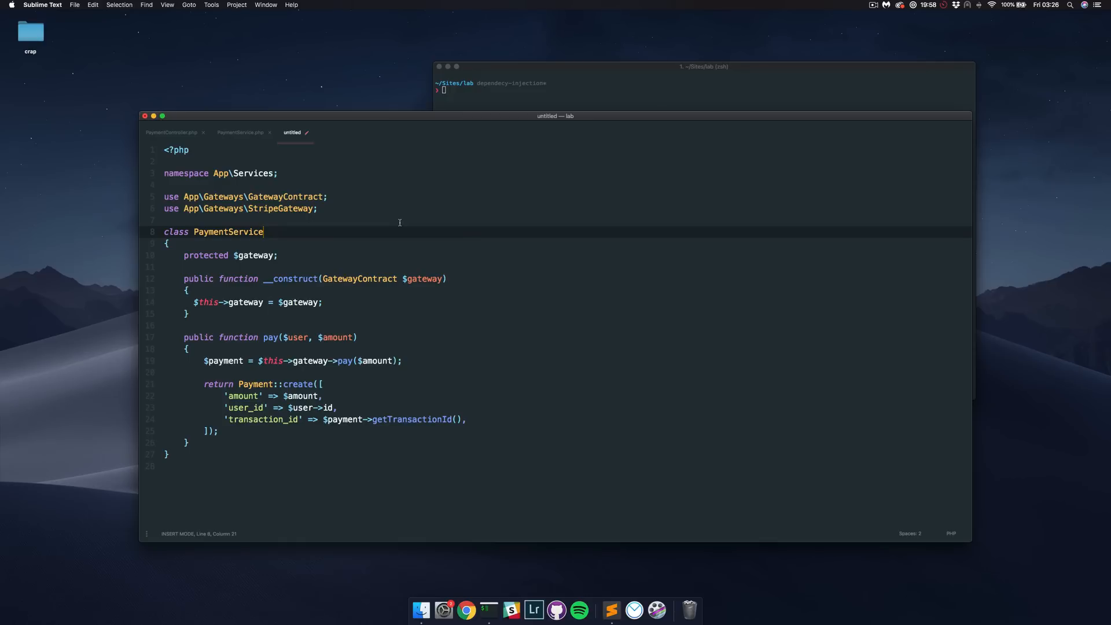
{"action": "mouse_move", "coordinate": [367, 296]}
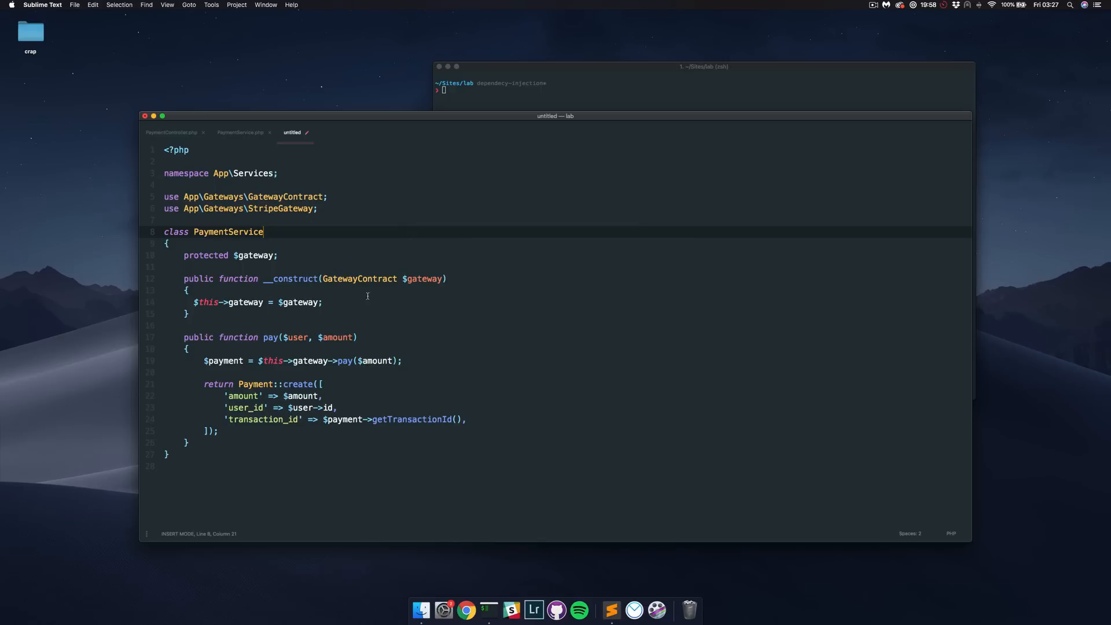
- Review GatewayContract, then add 'implements GatewayContract' to the StripeGateway and PaypalGateway classes
{"action": "left_click", "coordinate": [358, 279]}
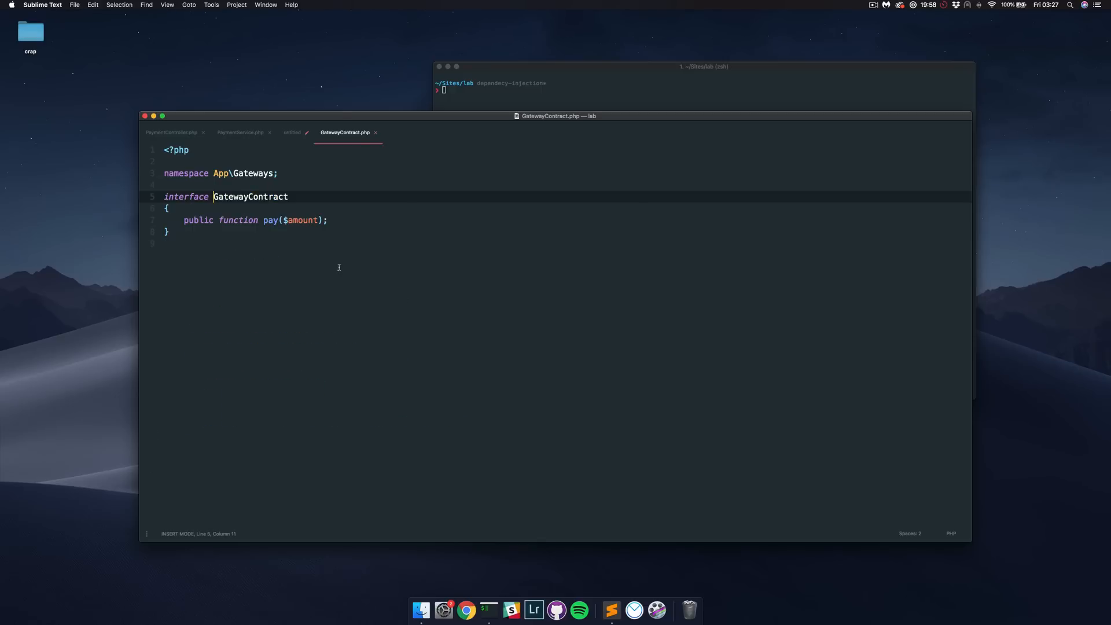
{"action": "left_click", "coordinate": [291, 132]}
{"action": "type", "text": "stripega"}
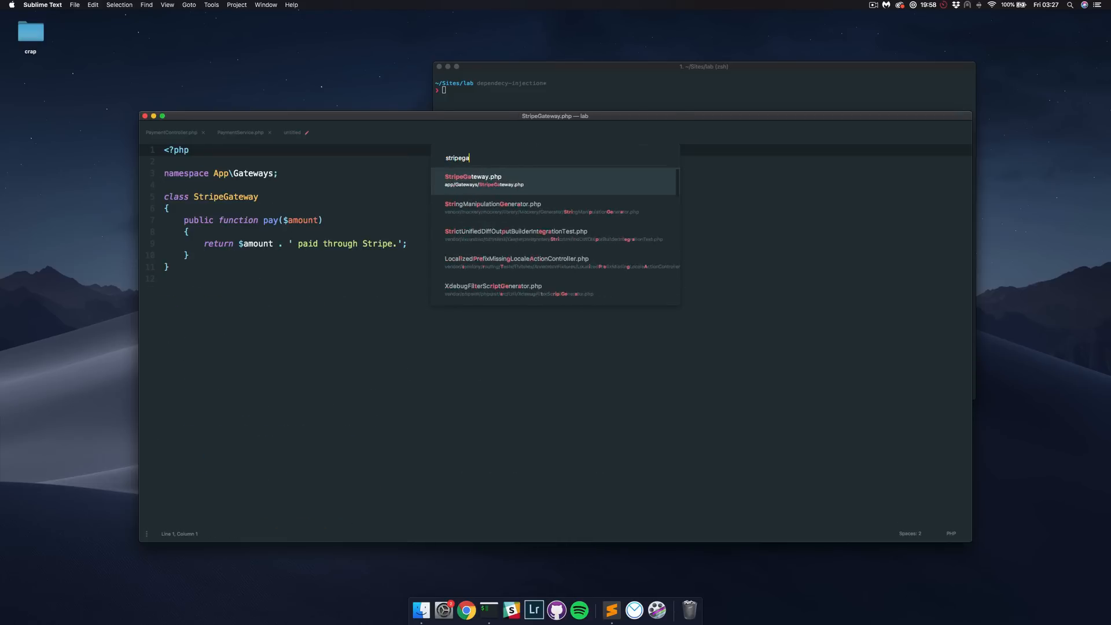
{"action": "type", "text": "implements GatewayC"}
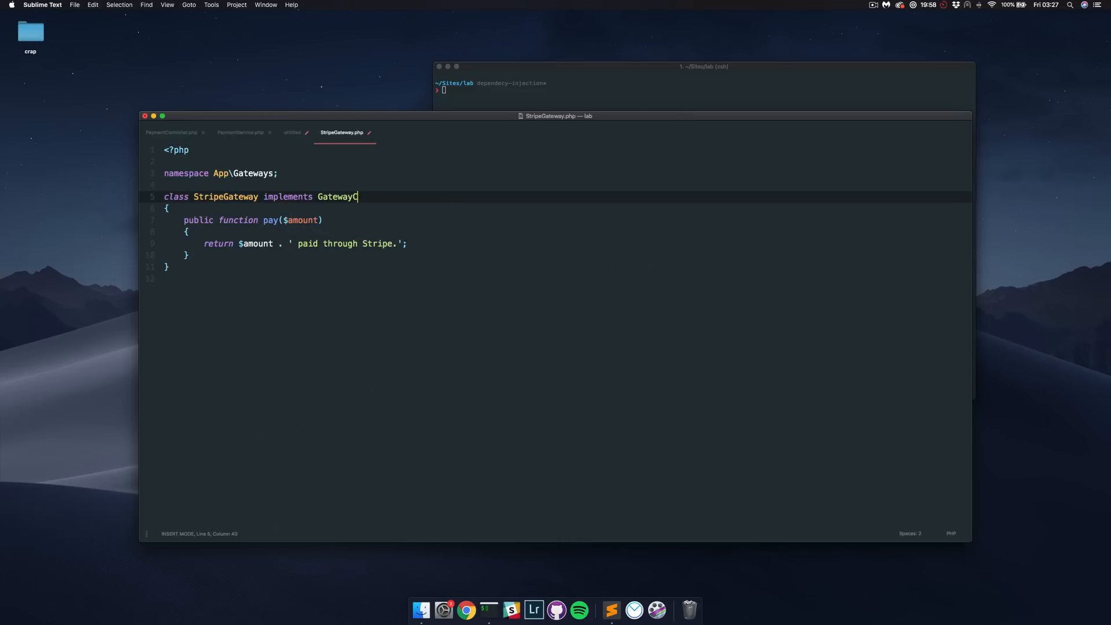
{"action": "type", "text": "ontr"}
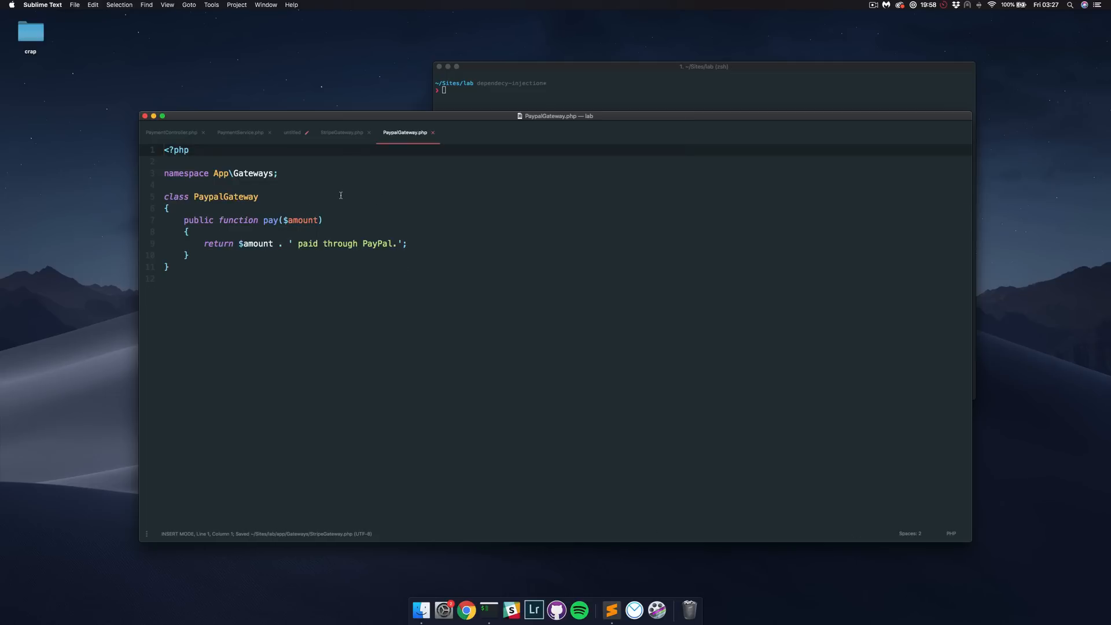
{"action": "type", "text": "impelme"}
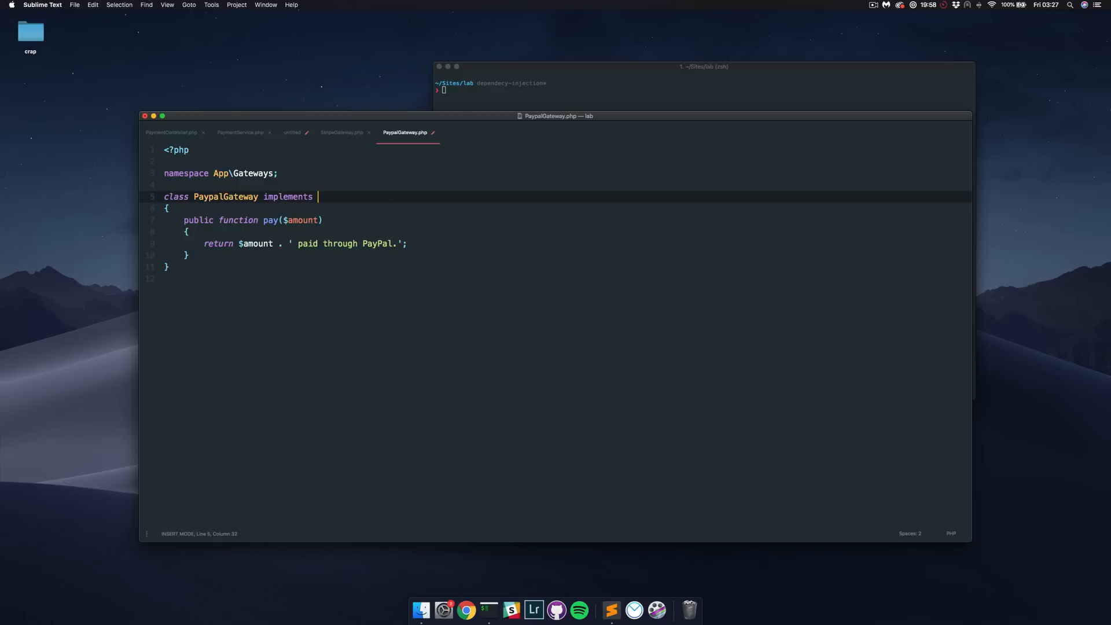
{"action": "type", "text": "GatewayContra"}
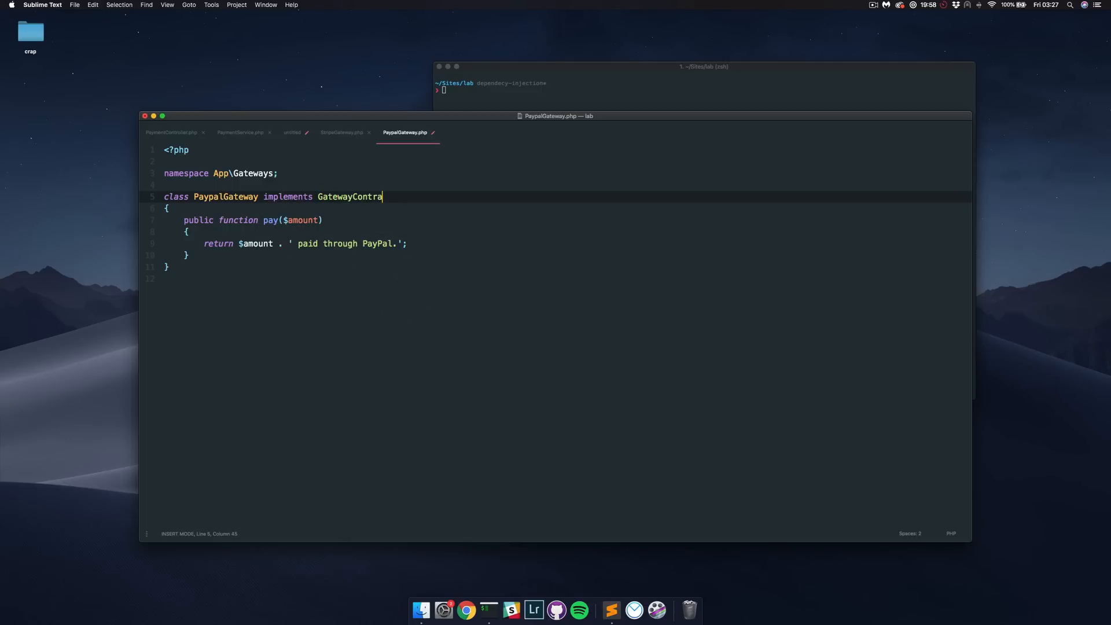
- Highlight the untitled draft's GatewayContract constructor assignment and its $this->gateway->pay line
{"action": "left_click", "coordinate": [293, 132]}
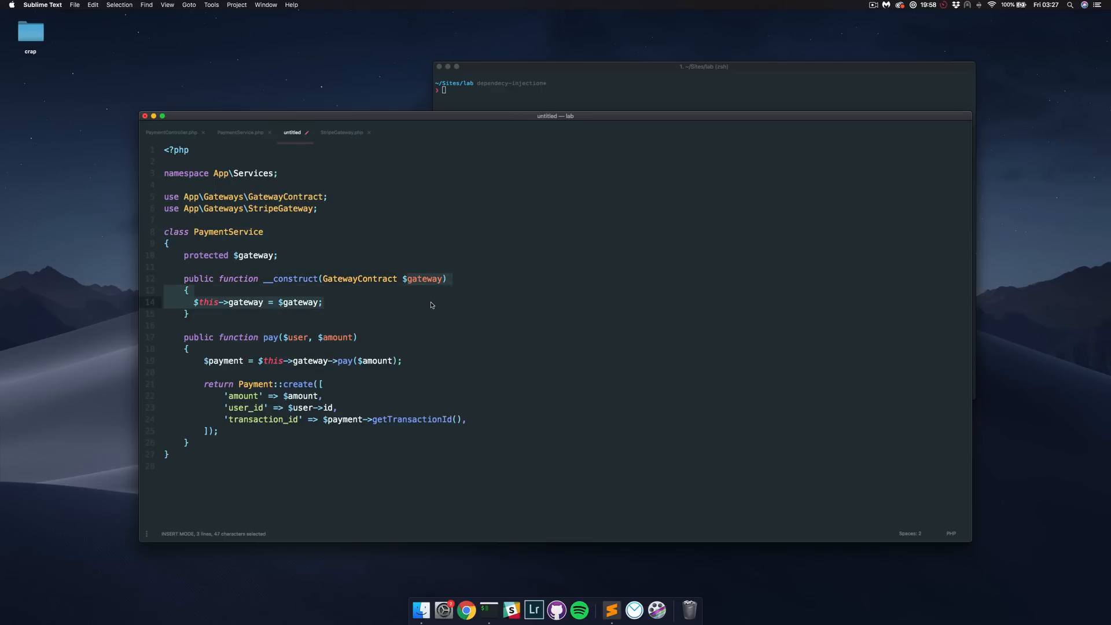
{"action": "left_click", "coordinate": [378, 279]}
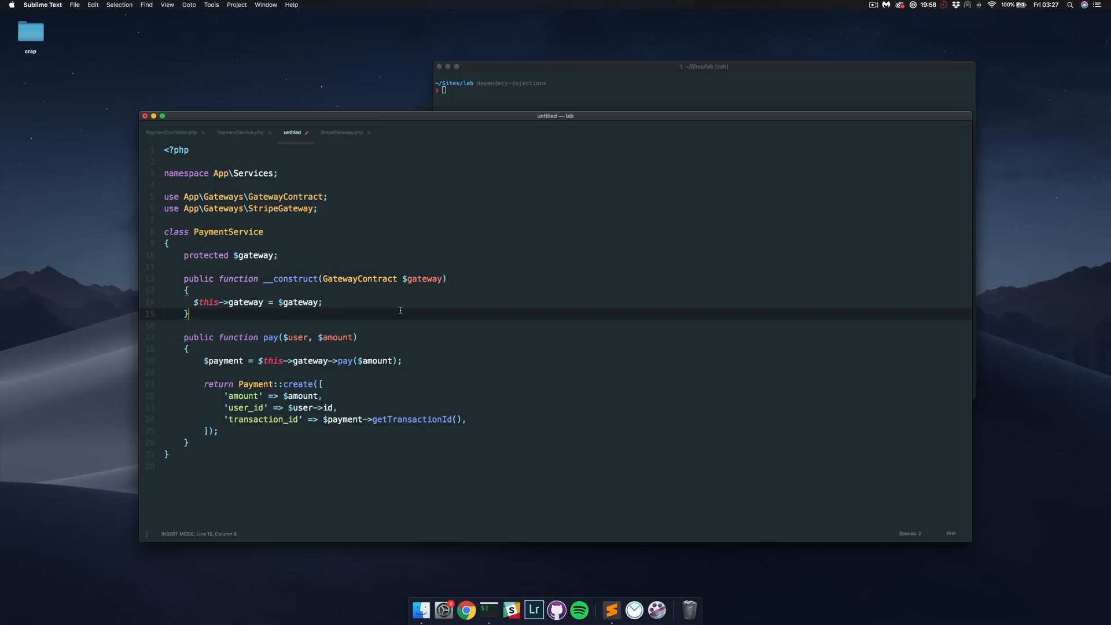
{"action": "mouse_move", "coordinate": [386, 295]}
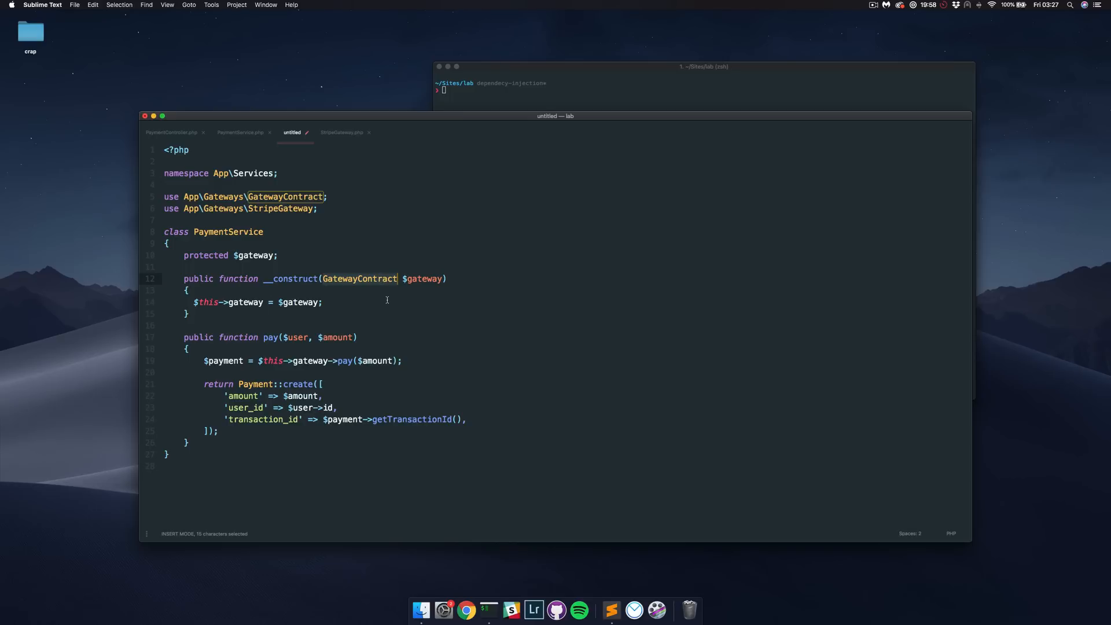
{"action": "left_click", "coordinate": [322, 302]}
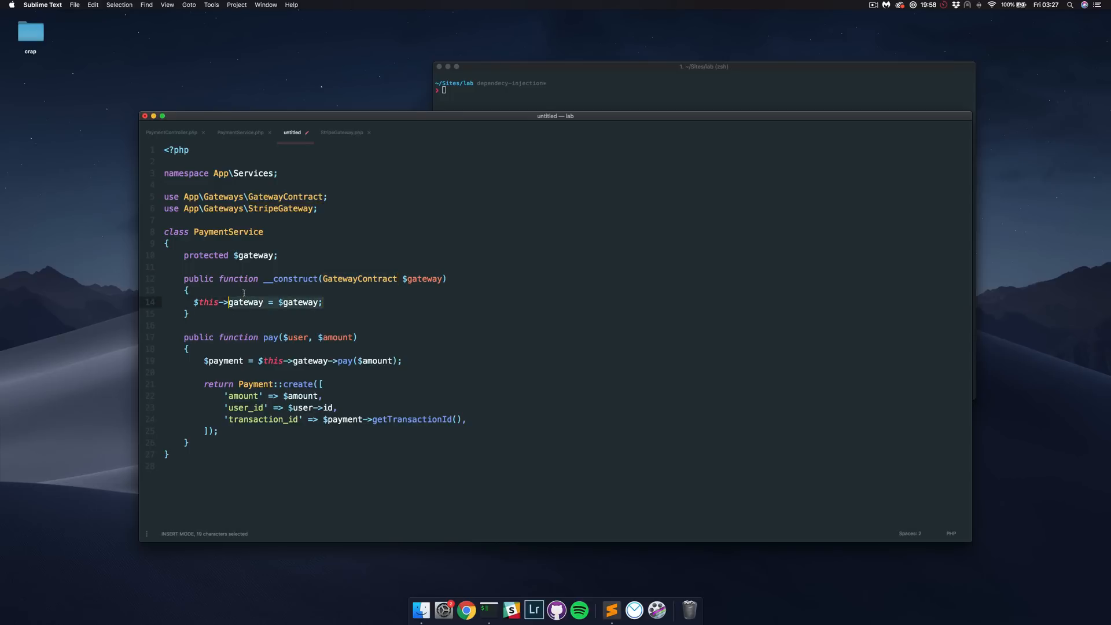
{"action": "left_click", "coordinate": [186, 314]}
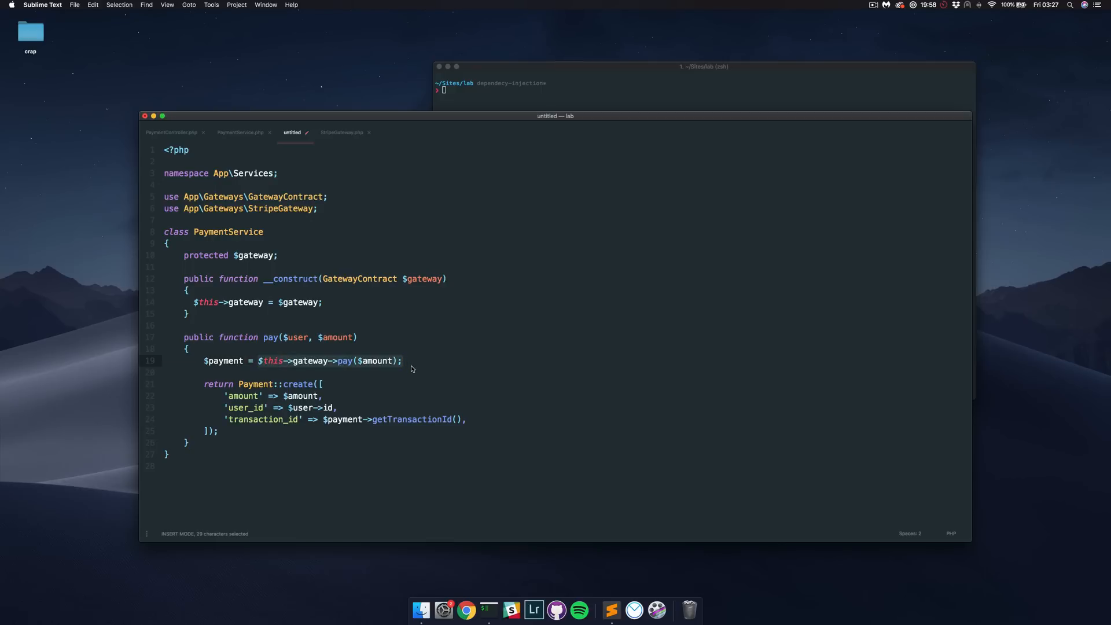
{"action": "left_click", "coordinate": [240, 132]}
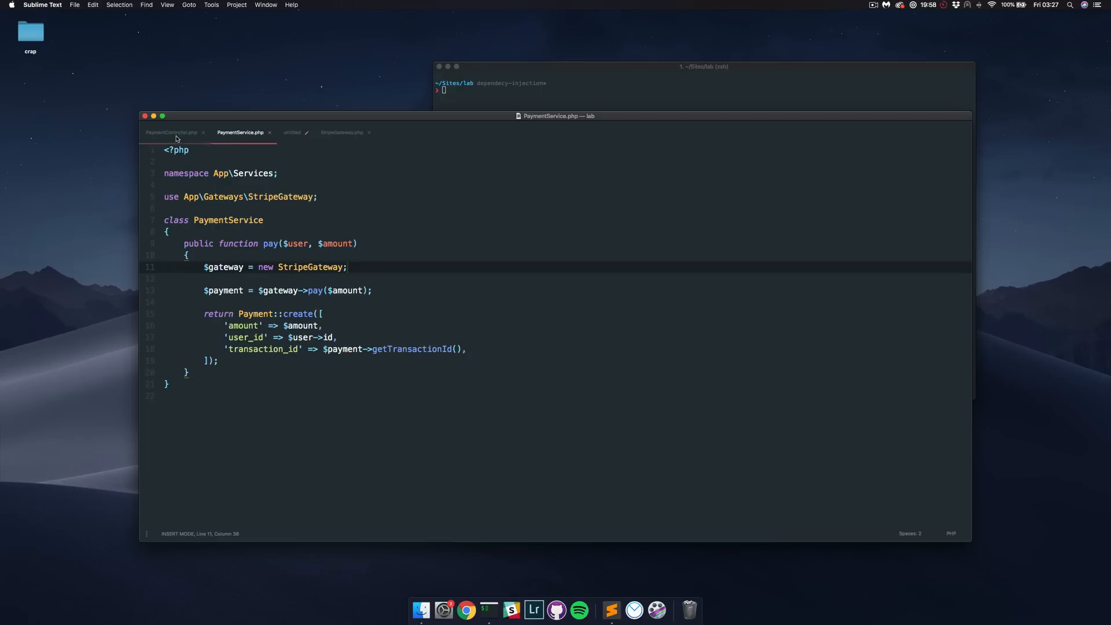
{"action": "left_click", "coordinate": [292, 133]}
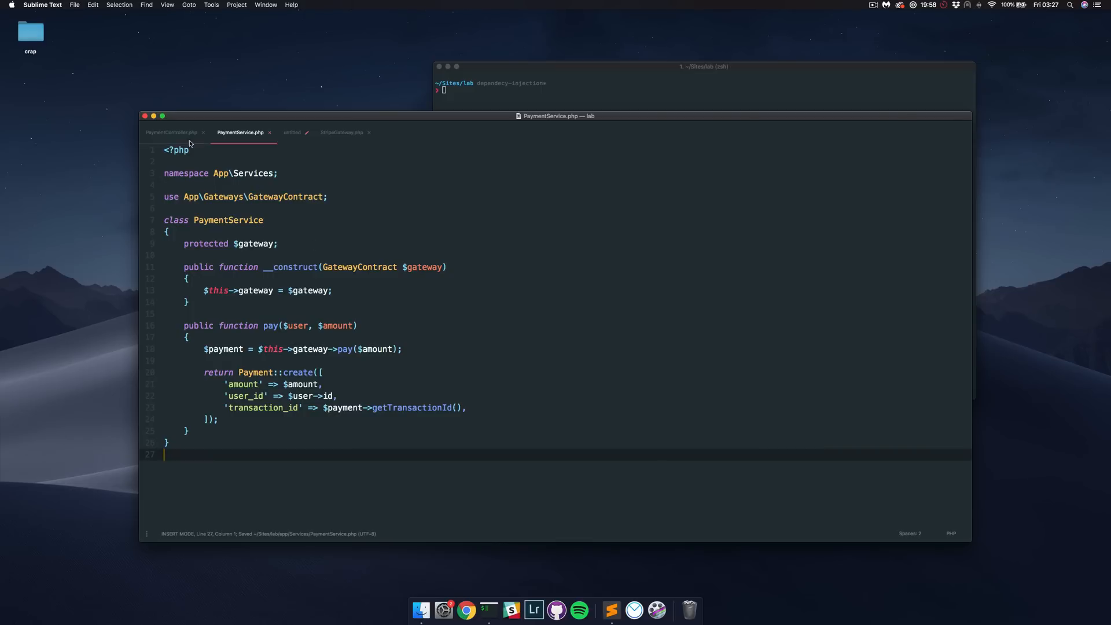
{"action": "mouse_move", "coordinate": [194, 138]}
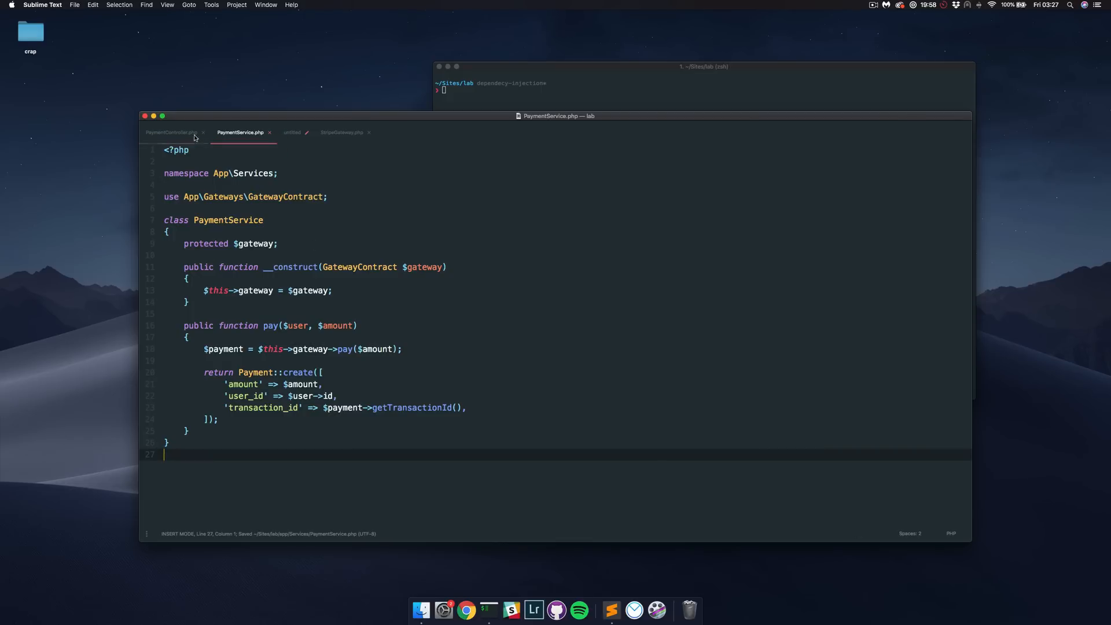
- Change PaymentController's store method to new PaymentService(new StripeGateway), importing StripeGateway
{"action": "left_click", "coordinate": [170, 132]}
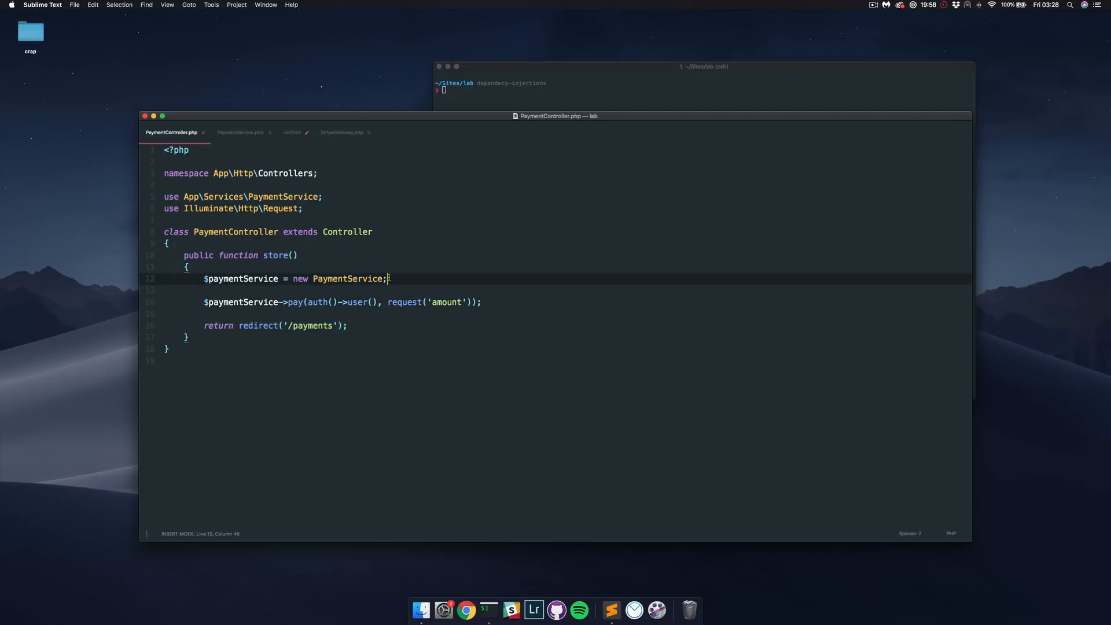
{"action": "type", "text": "()"}
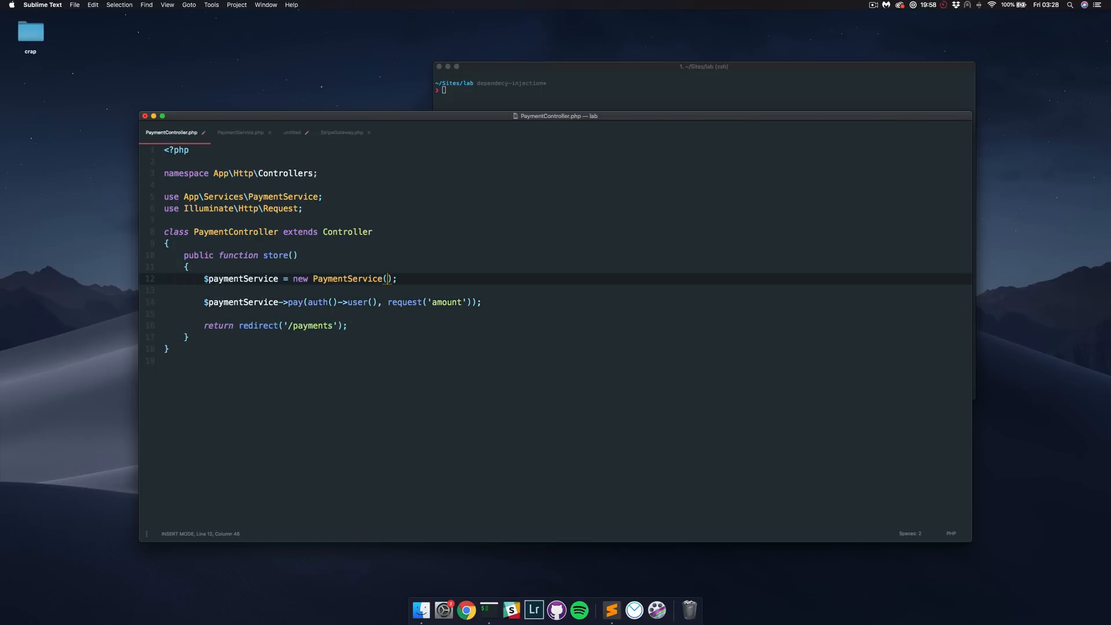
{"action": "type", "text": "new StripeGateway"}
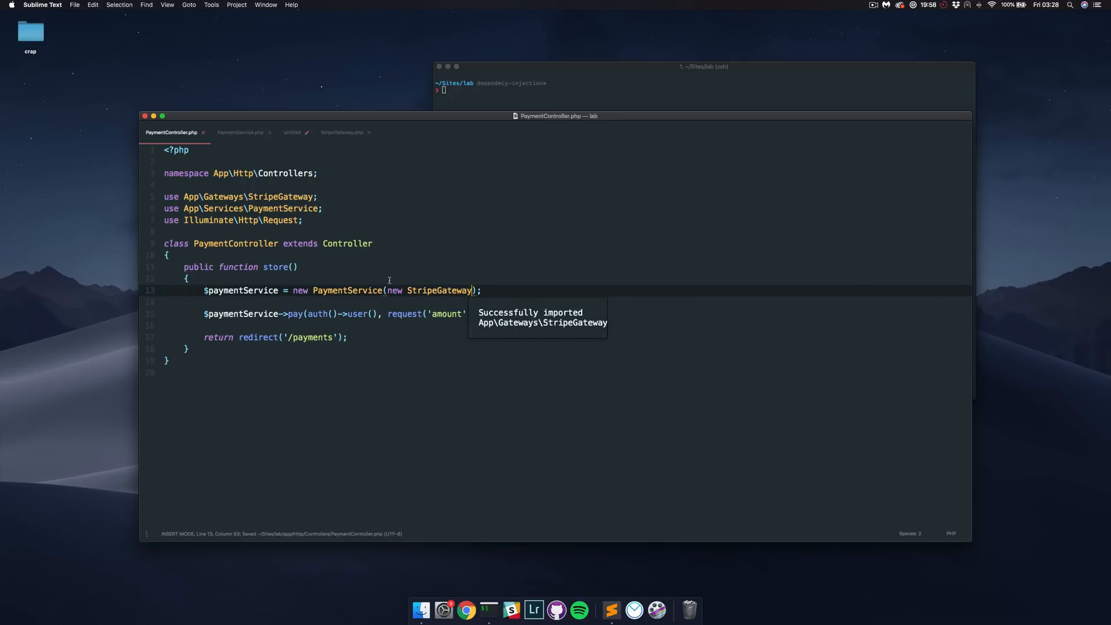
{"action": "left_click", "coordinate": [240, 133]}
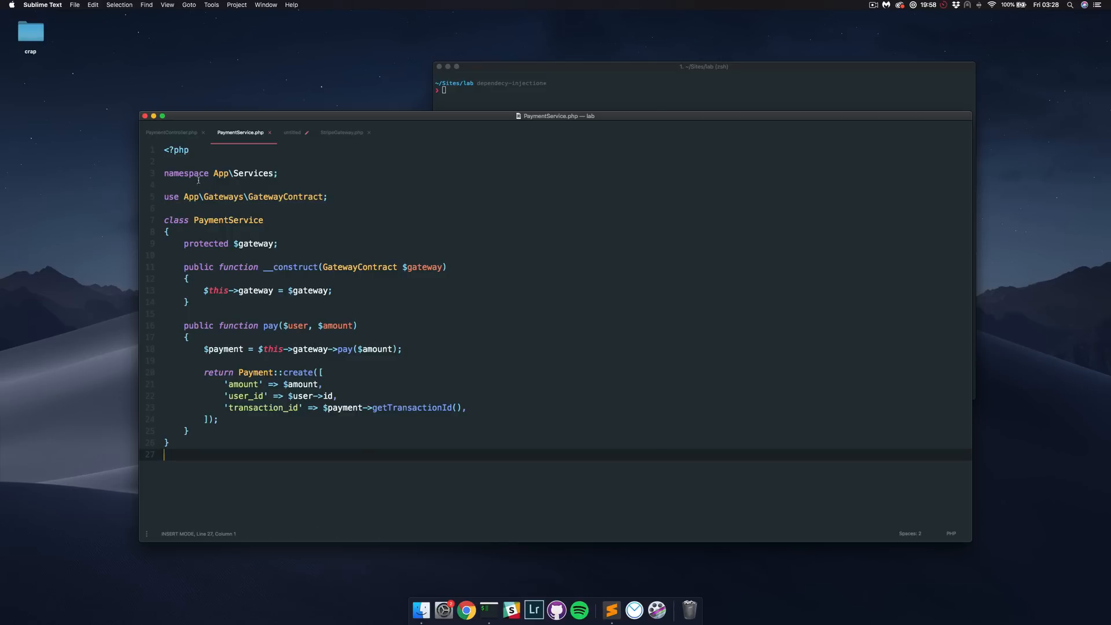
{"action": "left_click", "coordinate": [170, 132]}
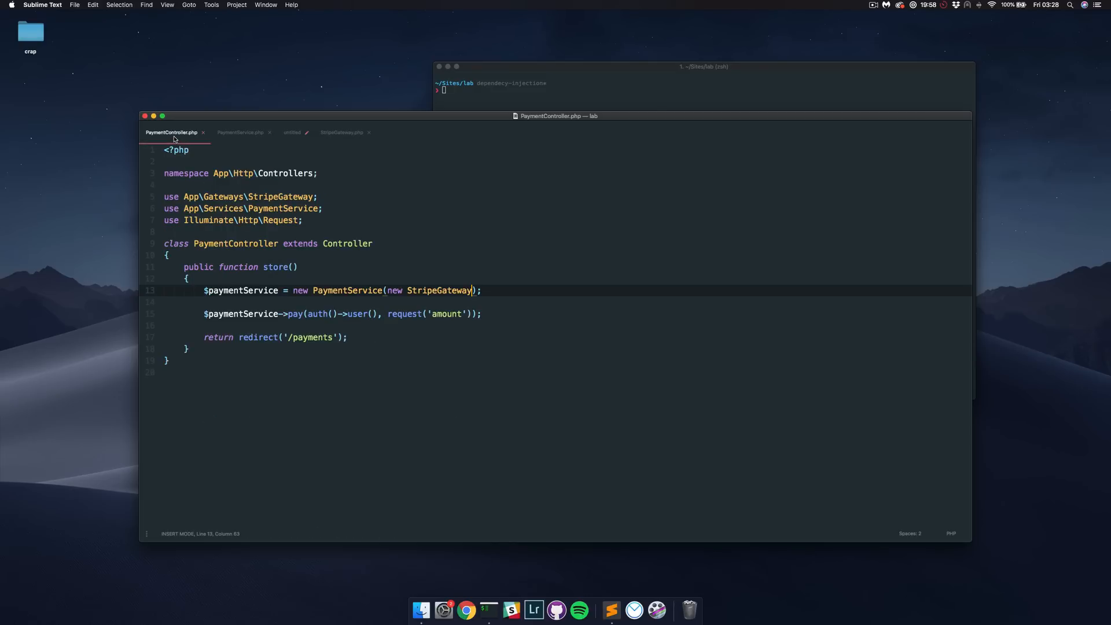
{"action": "mouse_move", "coordinate": [439, 289]}
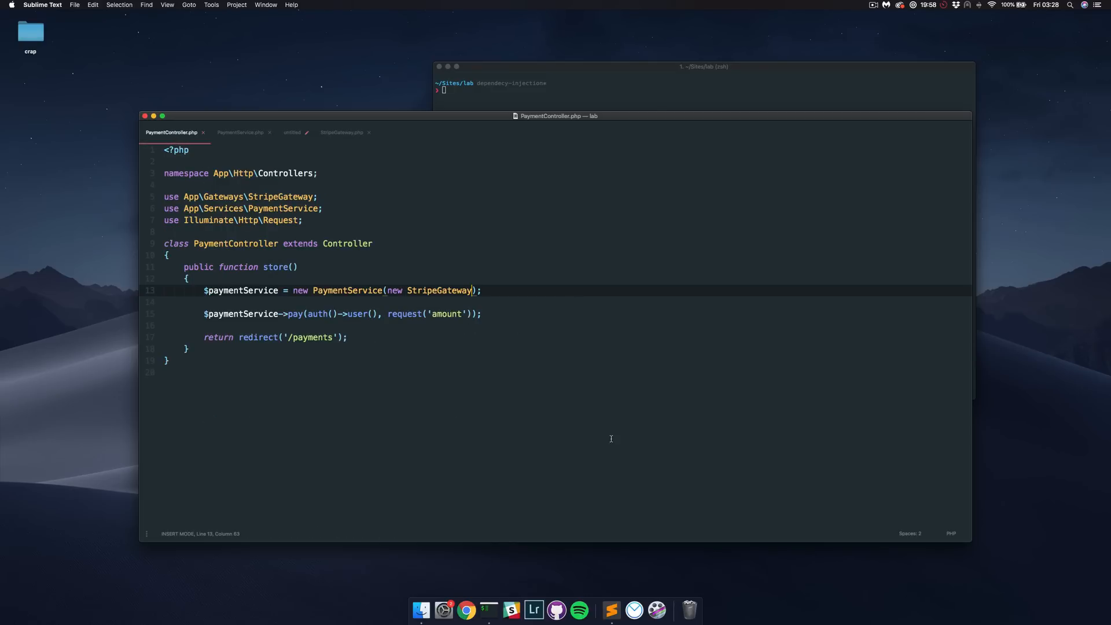
{"action": "double_click", "coordinate": [440, 290]}
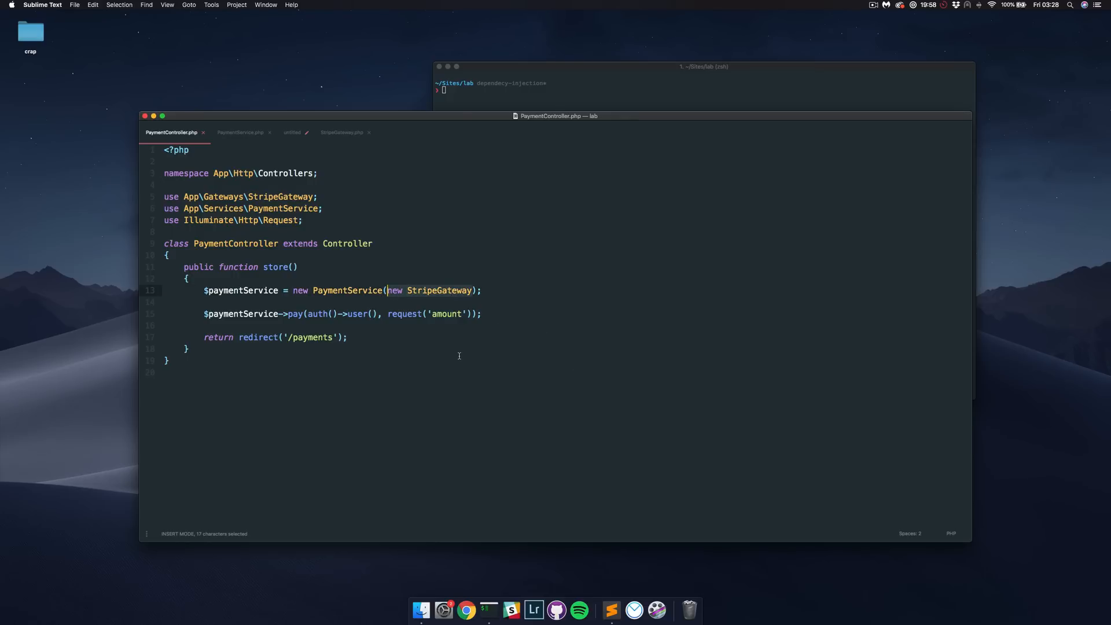
{"action": "left_click", "coordinate": [240, 132]}
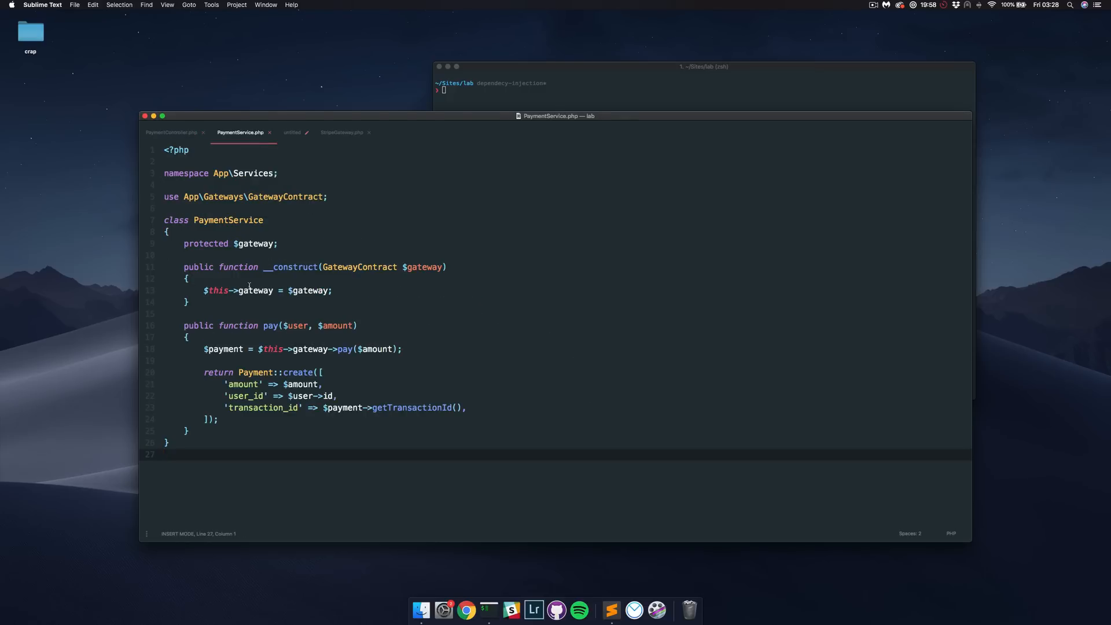
{"action": "mouse_move", "coordinate": [365, 313]}
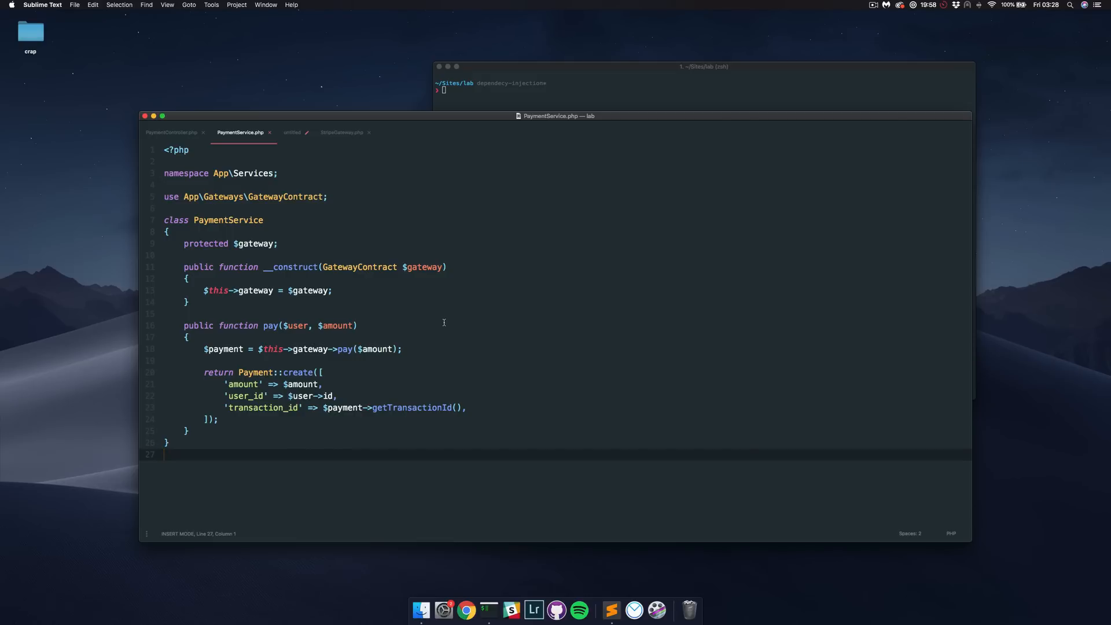
{"action": "mouse_move", "coordinate": [436, 322]}
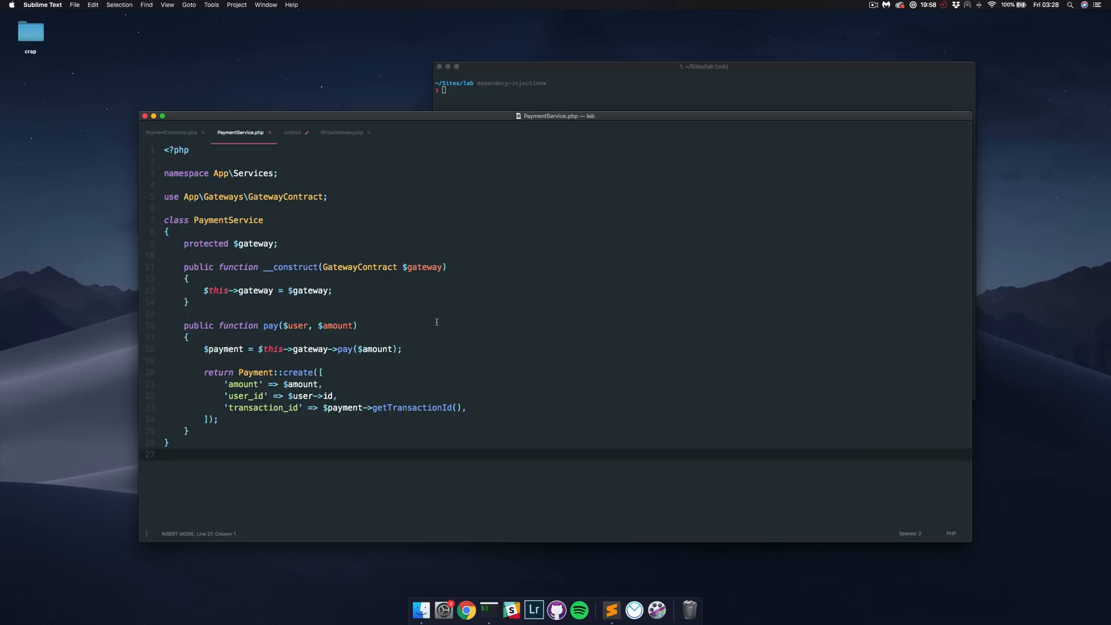
- Return to PaymentController.php to review store passing a new StripeGateway
{"action": "left_click", "coordinate": [171, 132]}
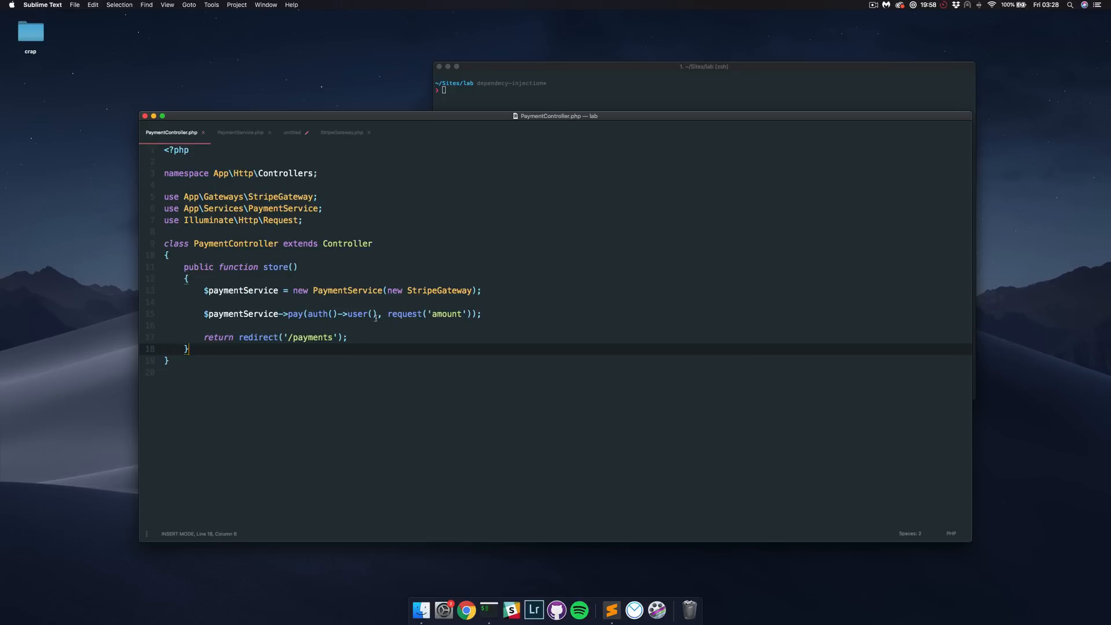
{"action": "mouse_move", "coordinate": [321, 314]}
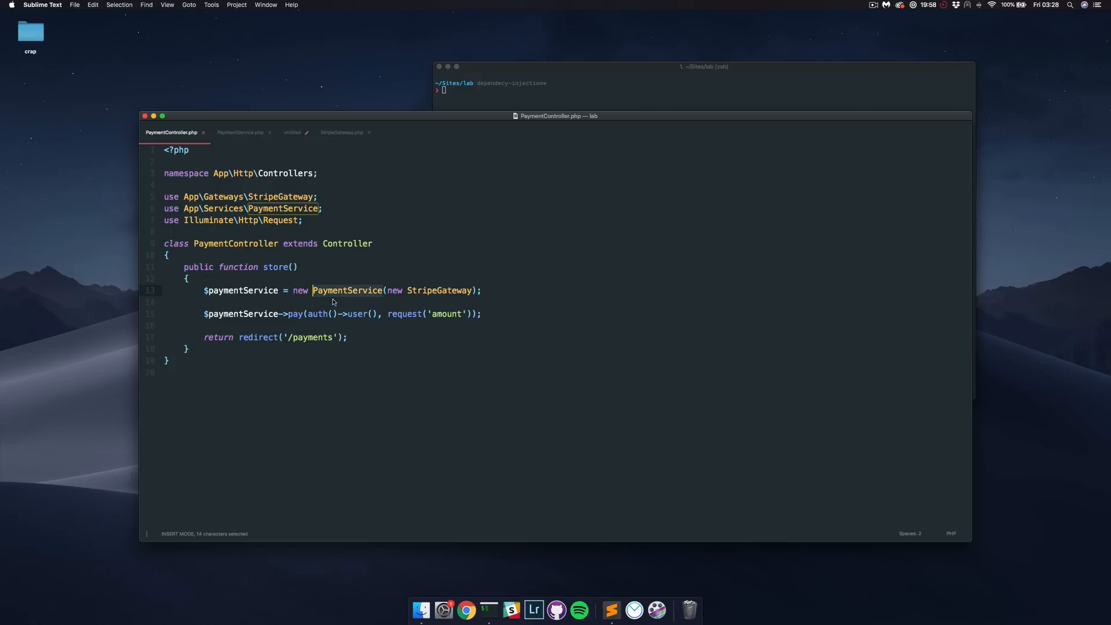
{"action": "left_click", "coordinate": [346, 338]}
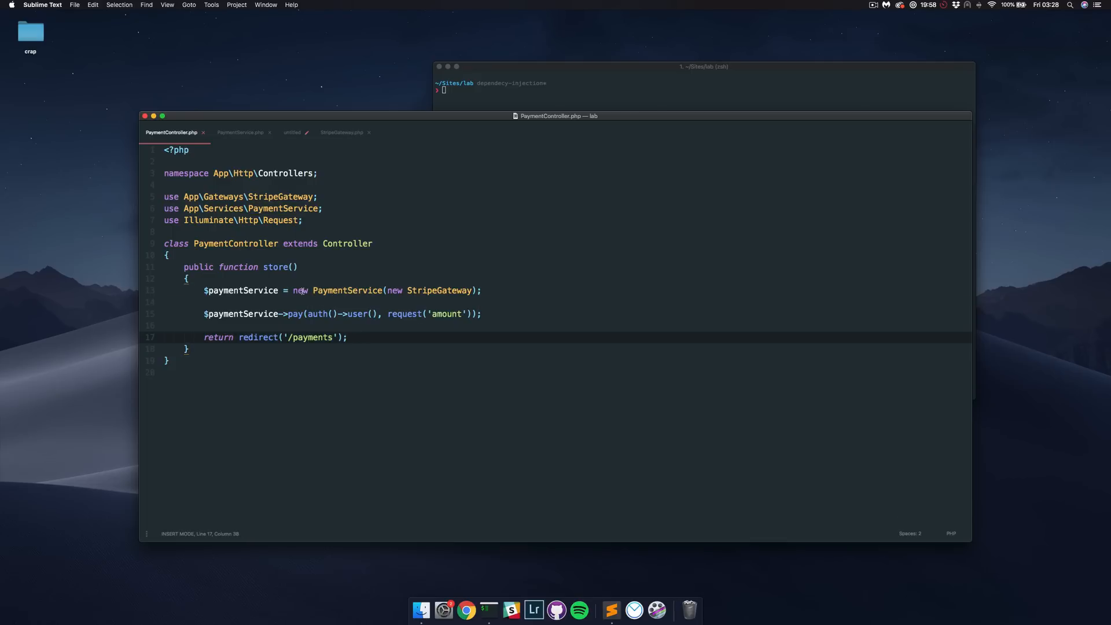
{"action": "mouse_move", "coordinate": [422, 373]}
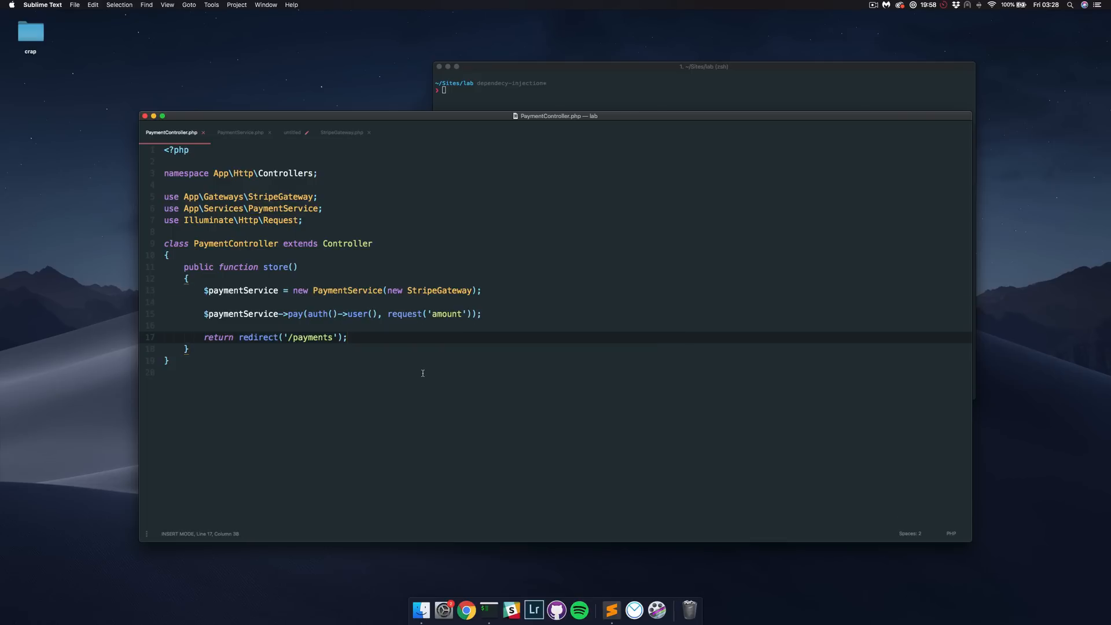
{"action": "mouse_move", "coordinate": [457, 347]}
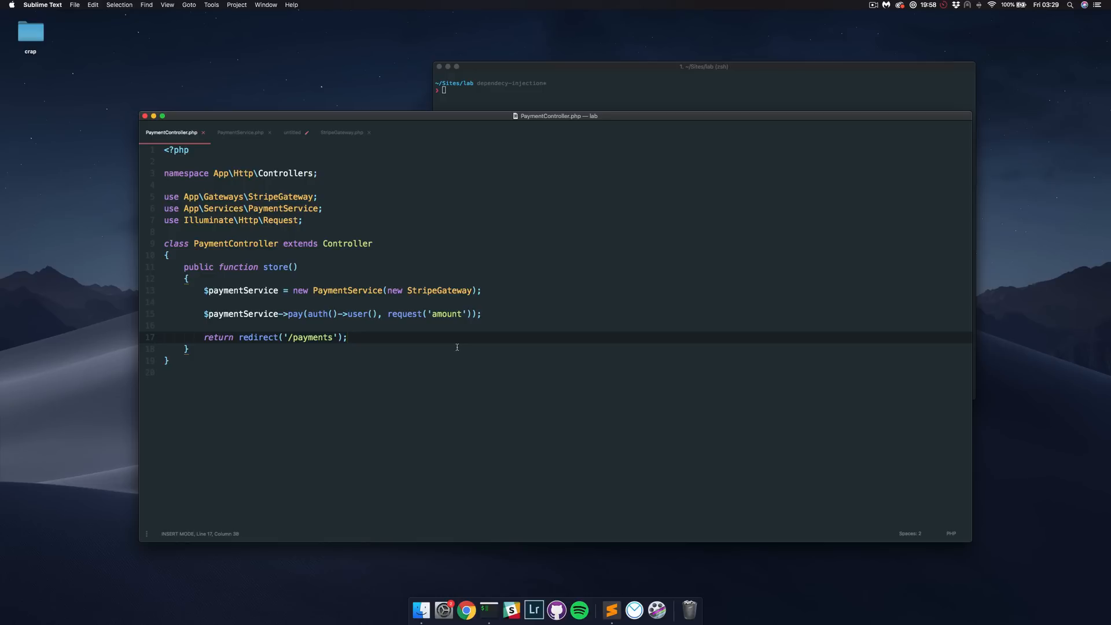
{"action": "mouse_move", "coordinate": [422, 329]}
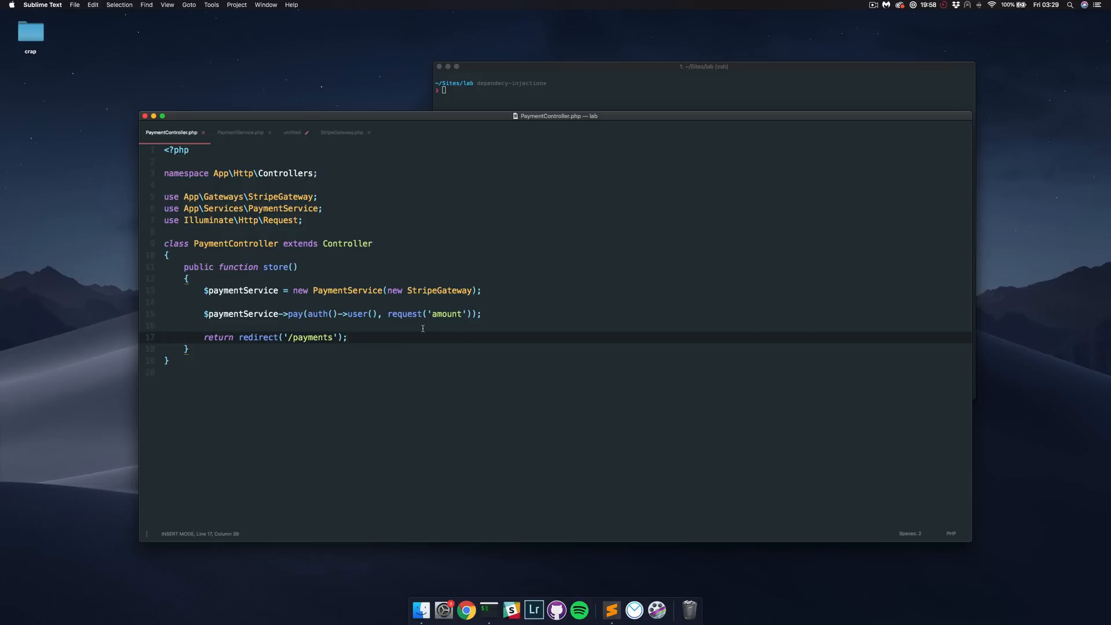
{"action": "mouse_move", "coordinate": [460, 294]}
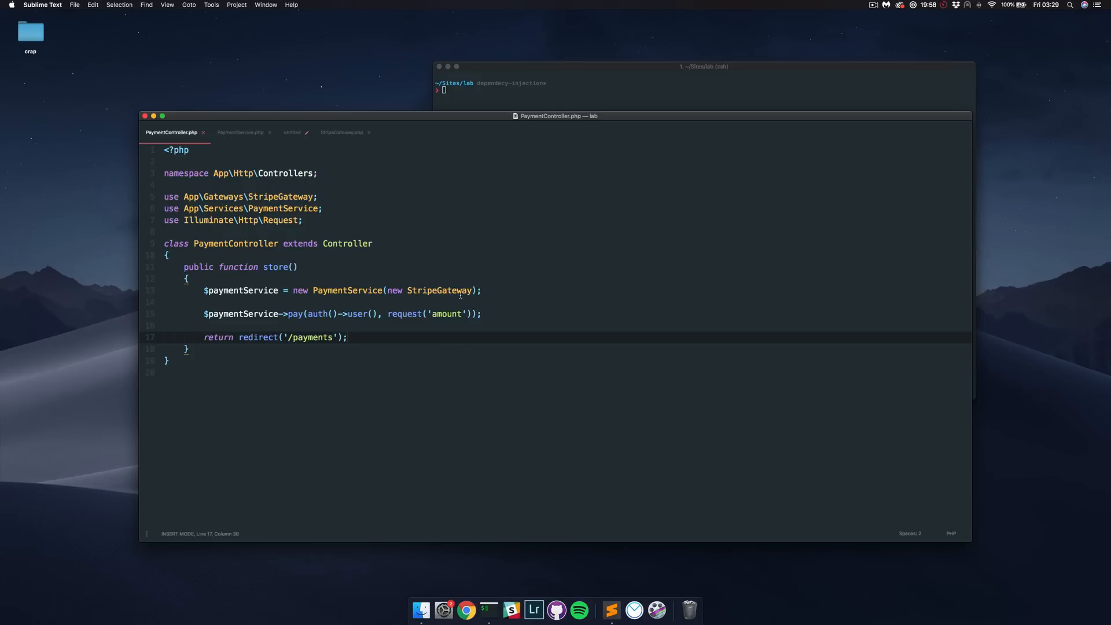
{"action": "mouse_move", "coordinate": [504, 294]}
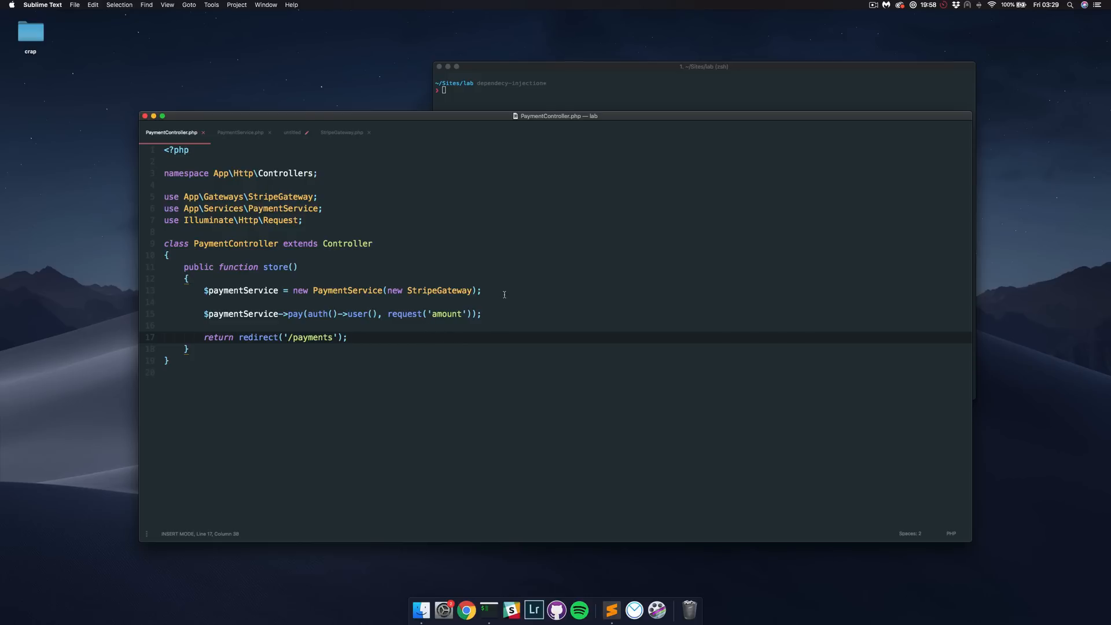
{"action": "left_click", "coordinate": [240, 132]}
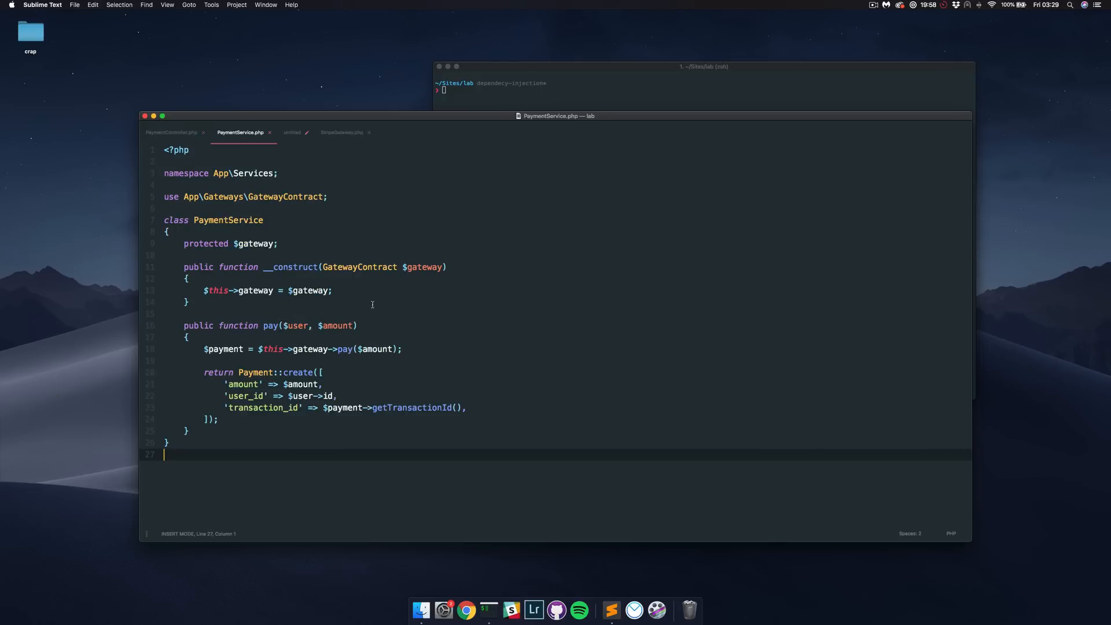
{"action": "left_click", "coordinate": [171, 132]}
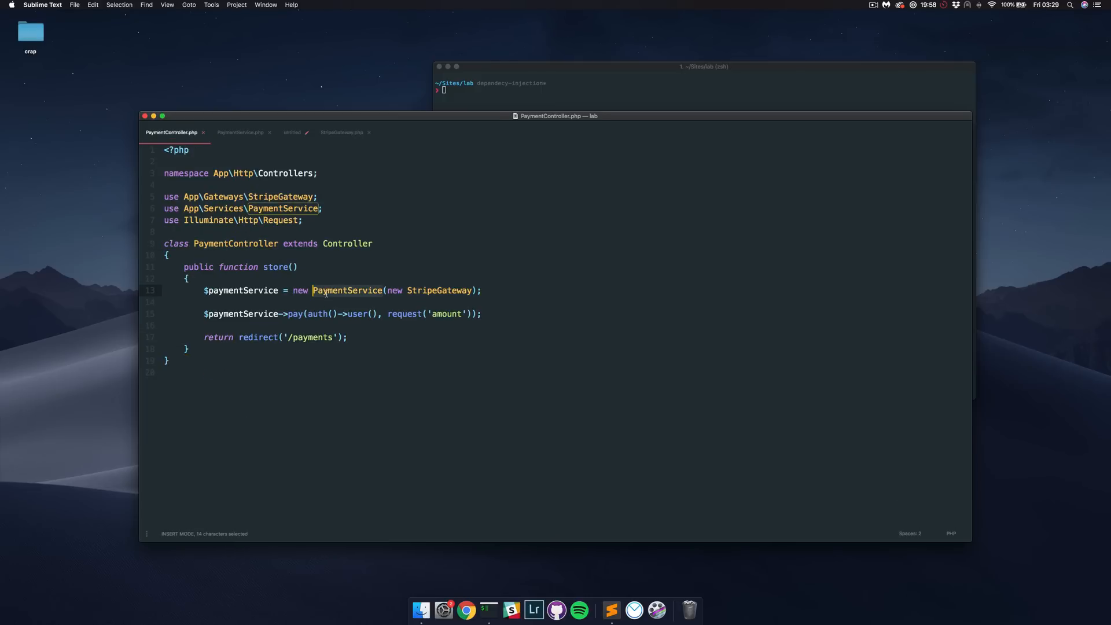
{"action": "left_click", "coordinate": [240, 132]}
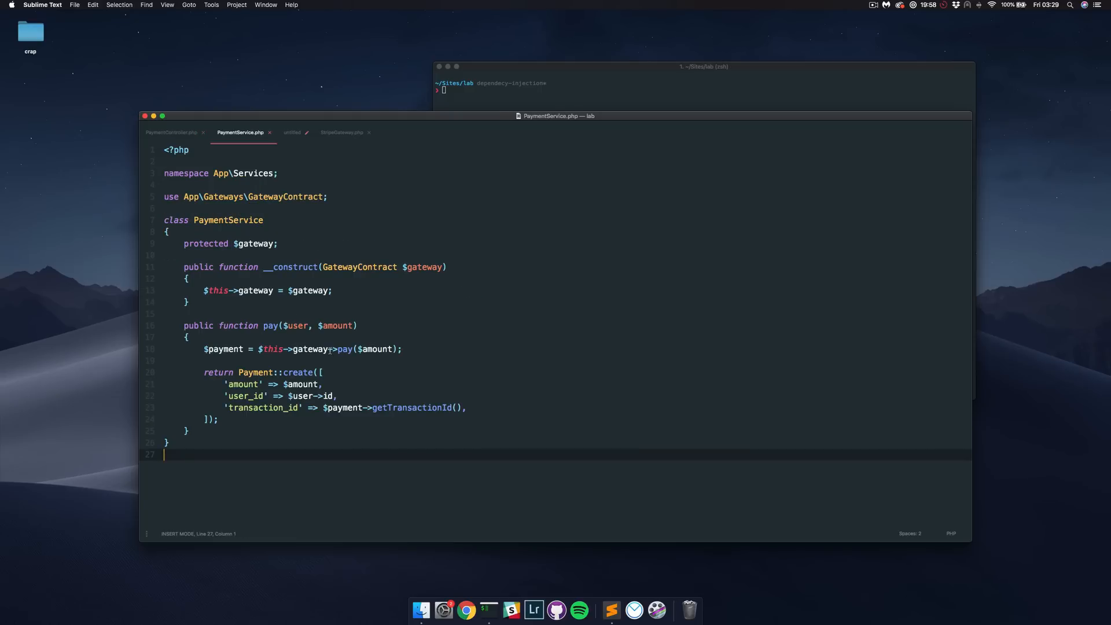
{"action": "double_click", "coordinate": [359, 267]}
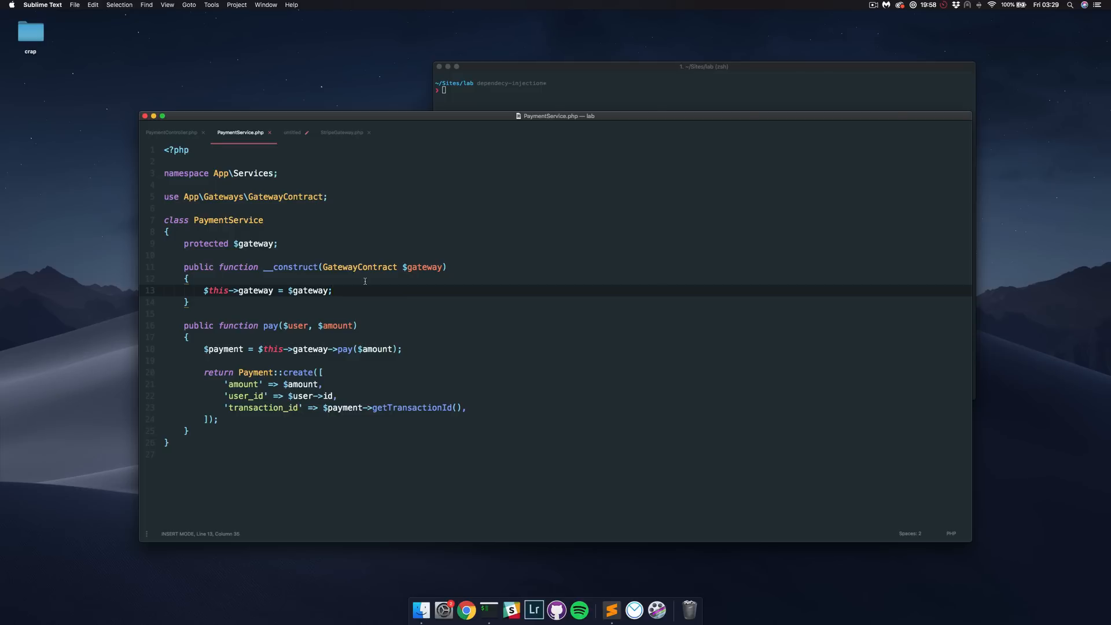
{"action": "mouse_move", "coordinate": [372, 267]}
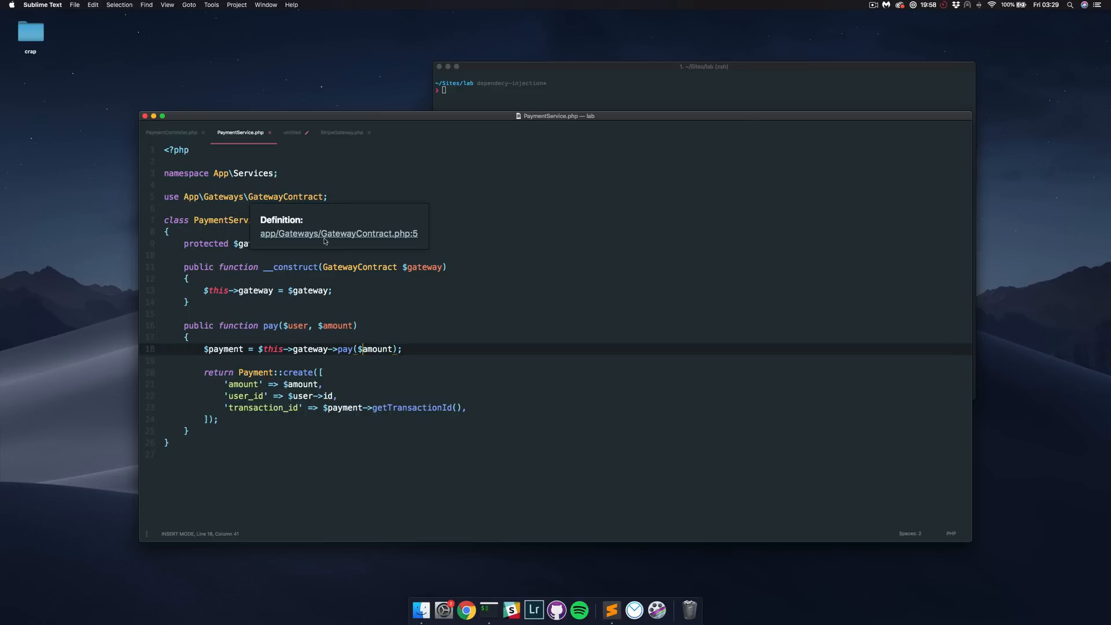
{"action": "left_click", "coordinate": [420, 348]}
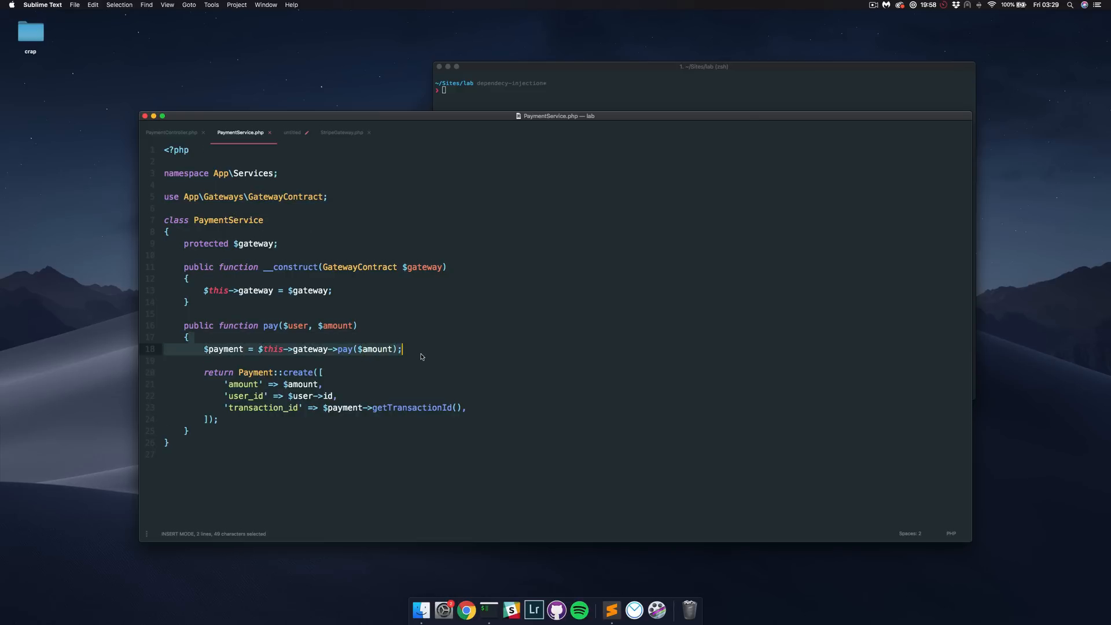
{"action": "left_click", "coordinate": [421, 348]}
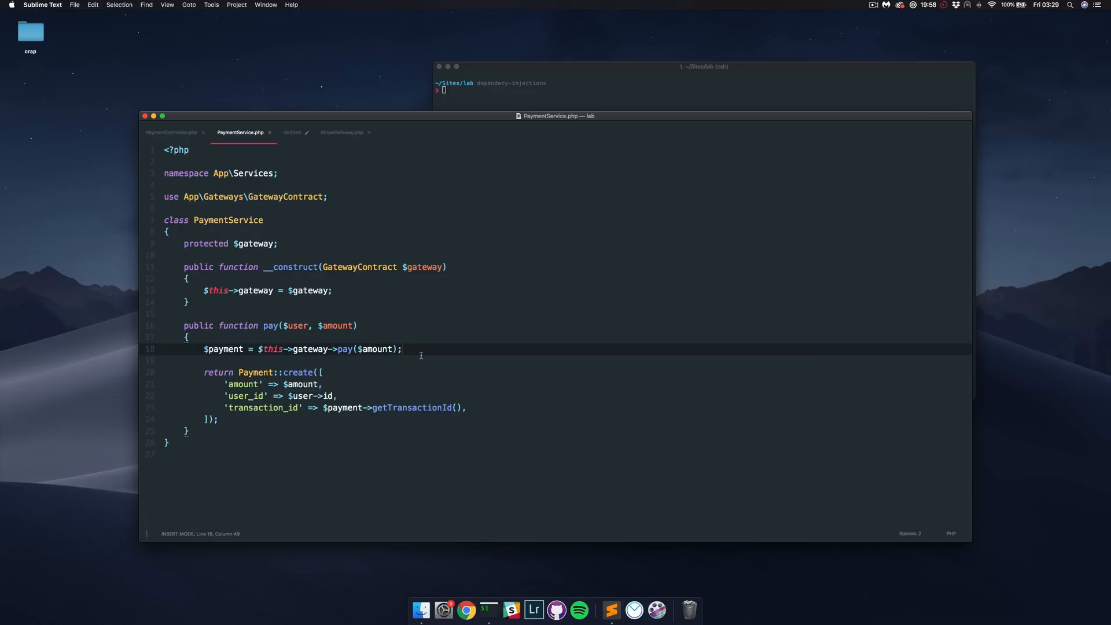
{"action": "left_click", "coordinate": [172, 133]}
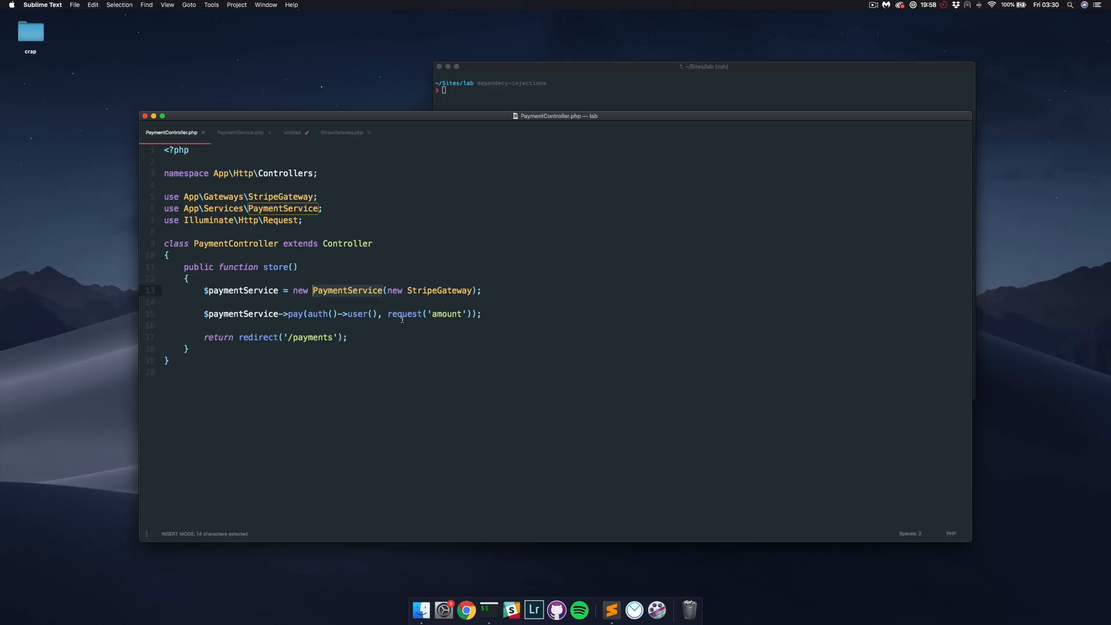
- Replace new StripeGateway with new PaypalGateway in PaymentController's store method
{"action": "left_click", "coordinate": [438, 290]}
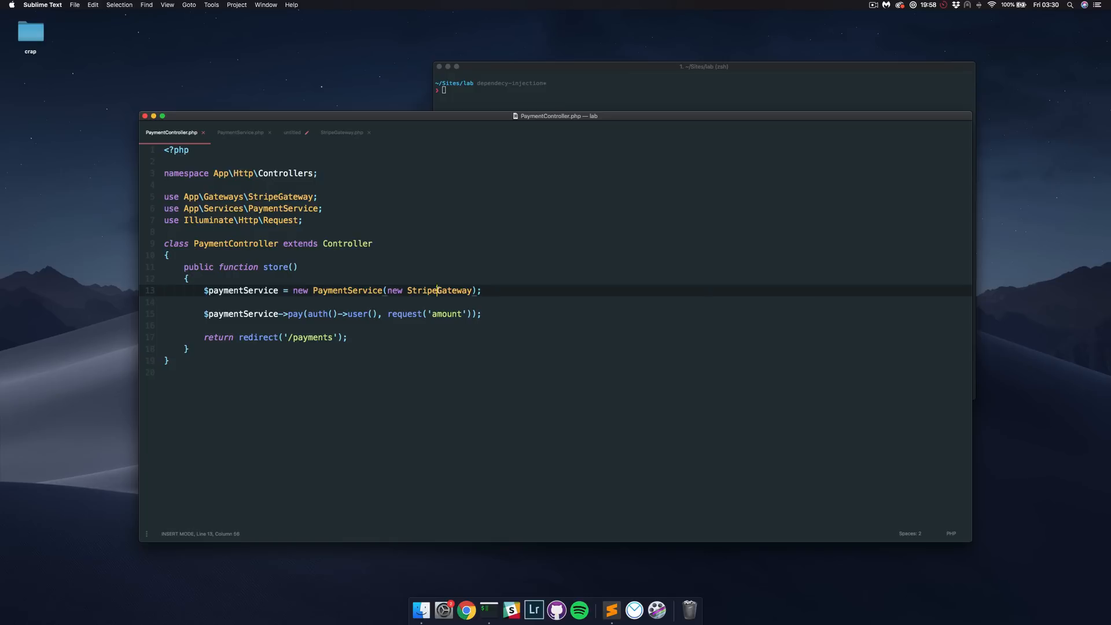
{"action": "type", "text": "Paypal"}
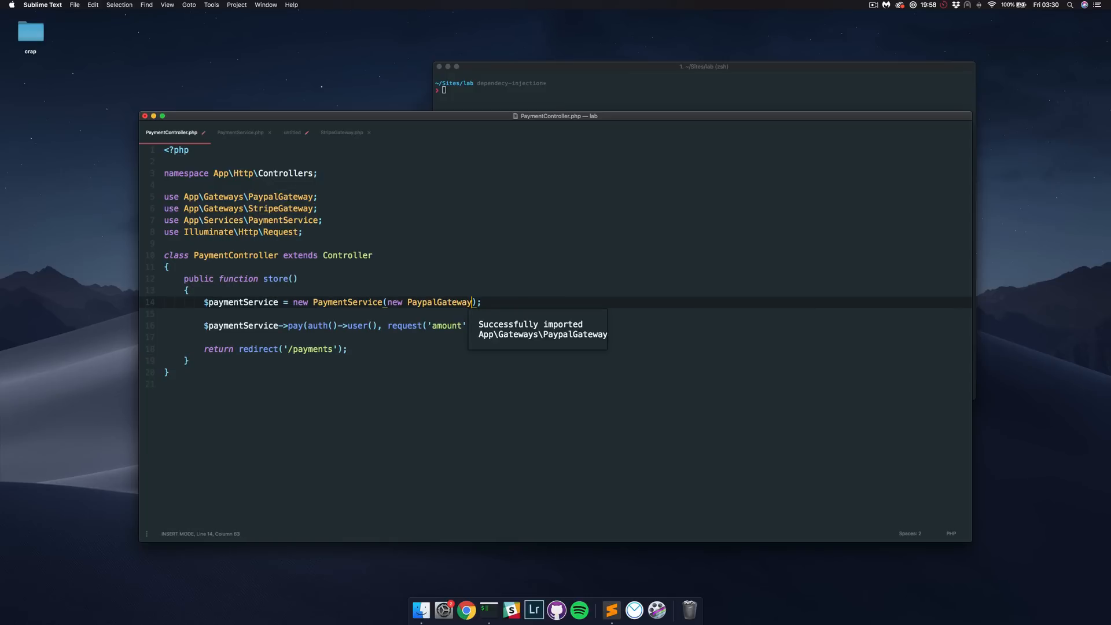
{"action": "left_click", "coordinate": [240, 133]}
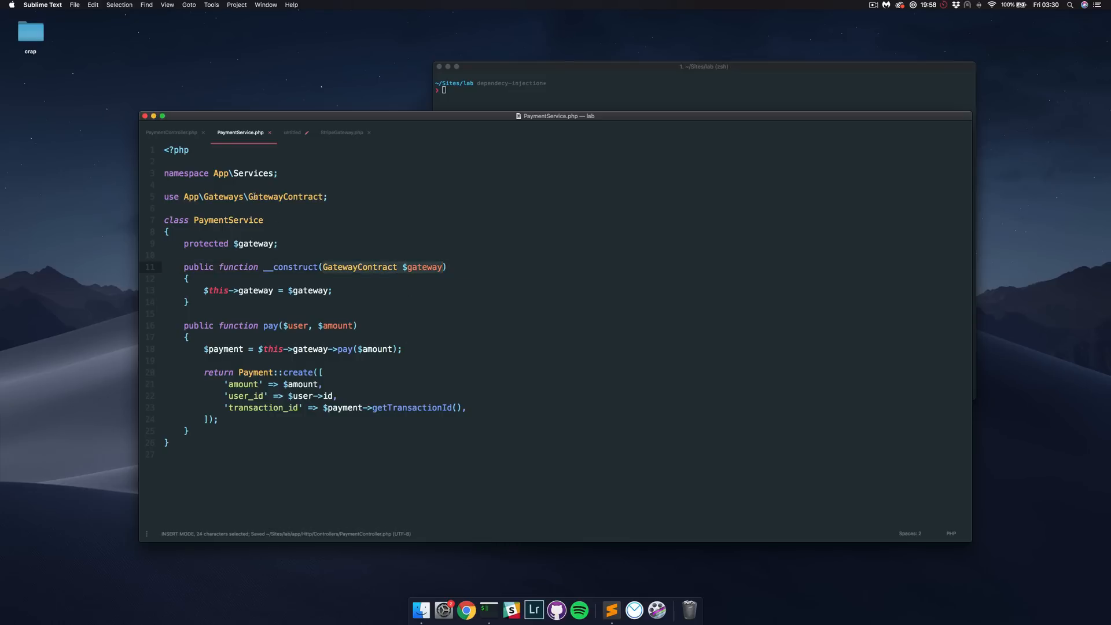
{"action": "left_click", "coordinate": [170, 132]}
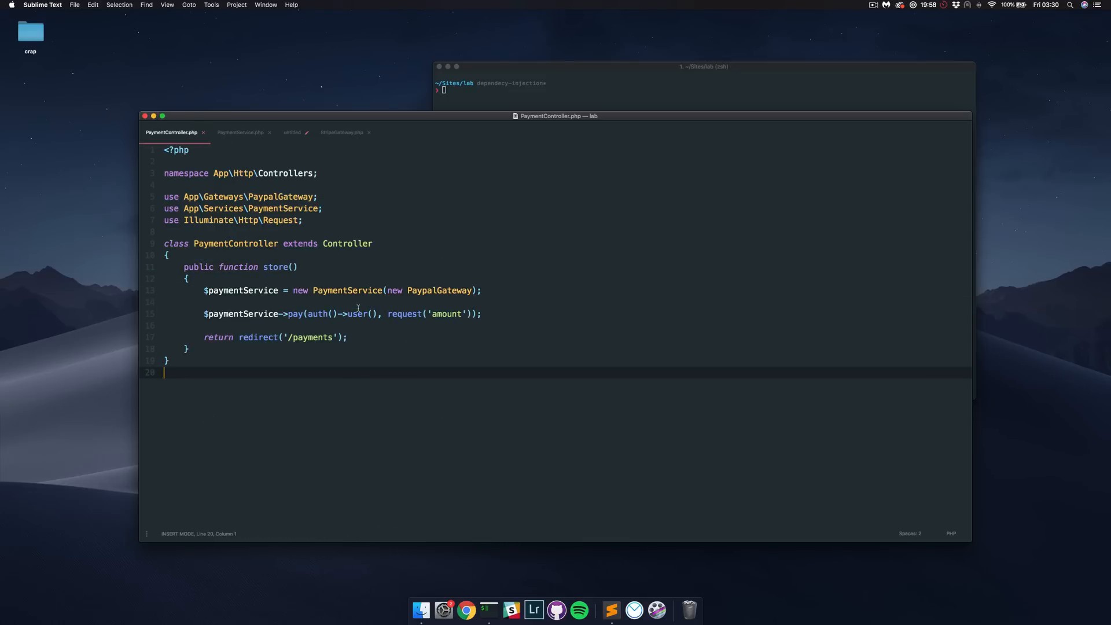